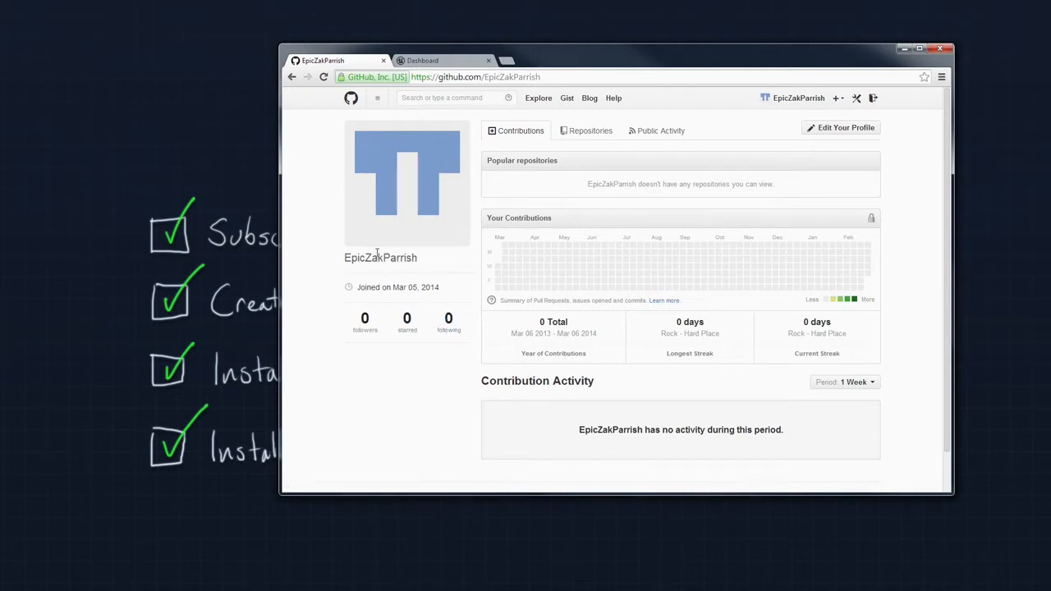
mouse_move(395, 278)
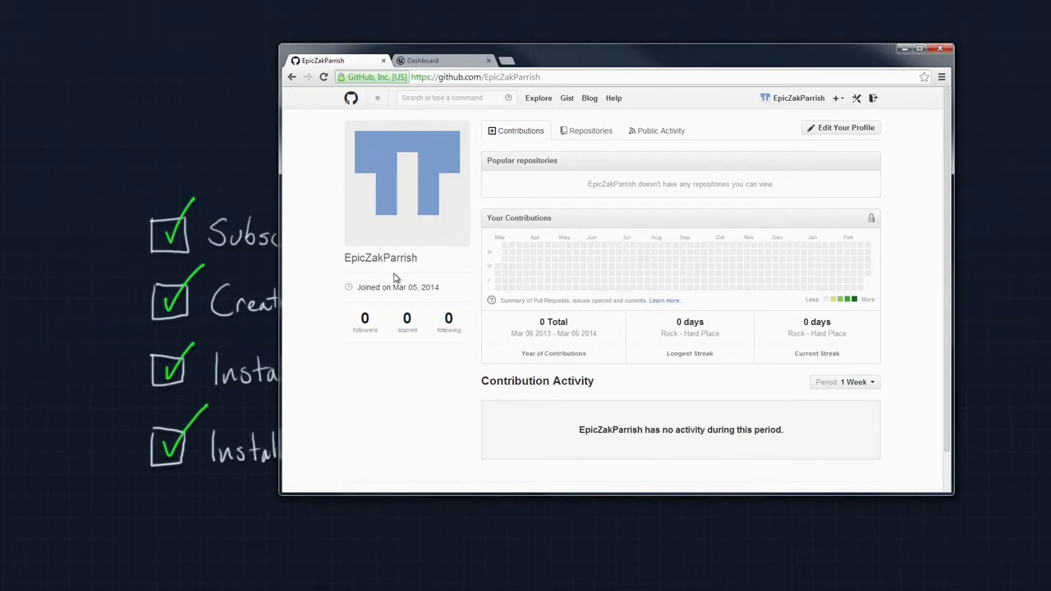
Step: Switch from the GitHub profile to the Unreal Engine account dashboard tab
left_click(424, 60)
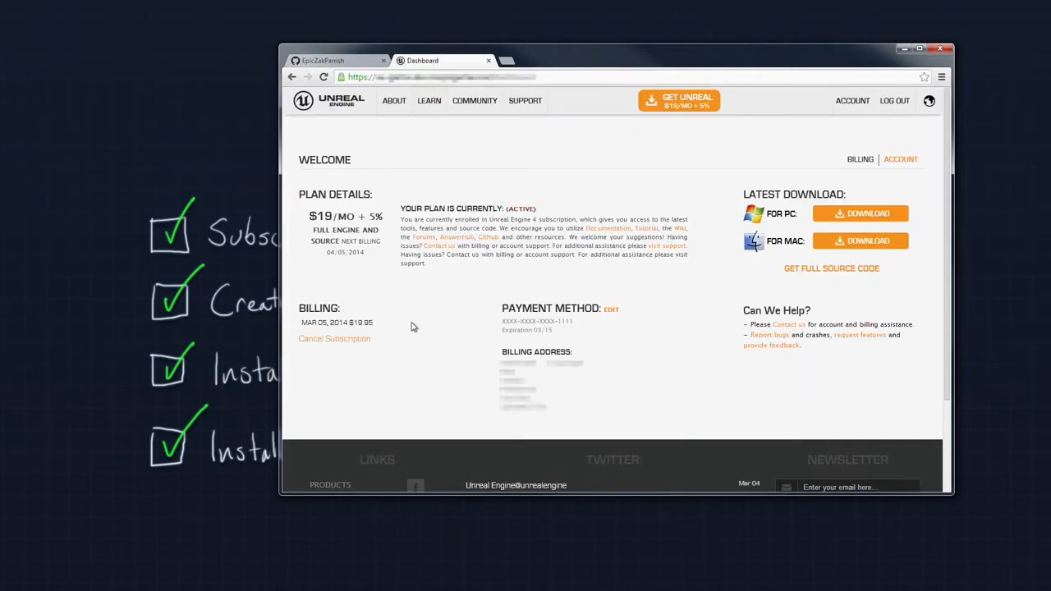
mouse_move(570, 273)
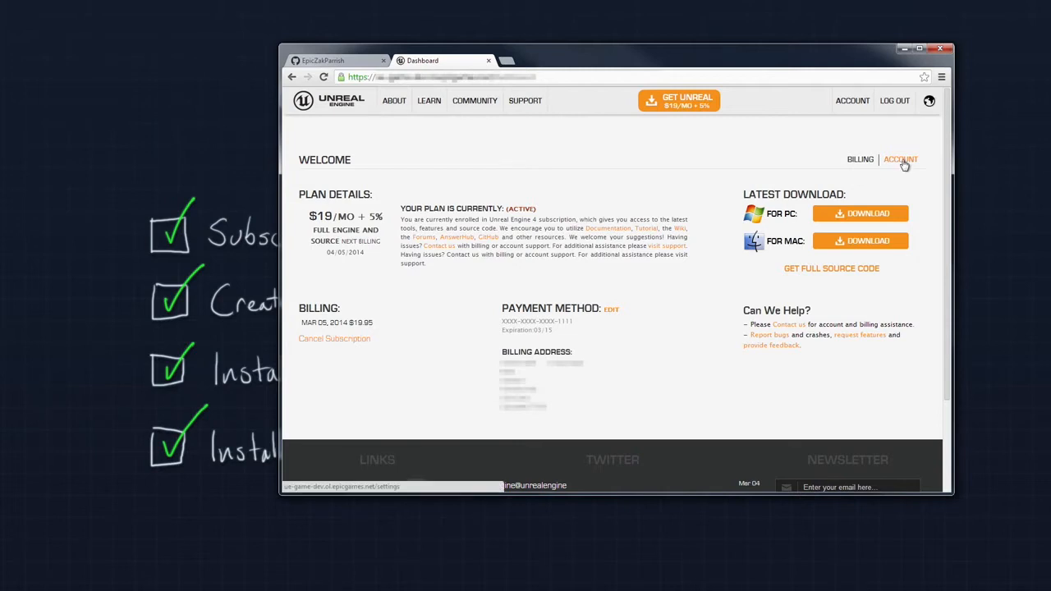
Step: Save the GitHub username in Unreal Engine account settings, then return to the GitHub profile
left_click(900, 159)
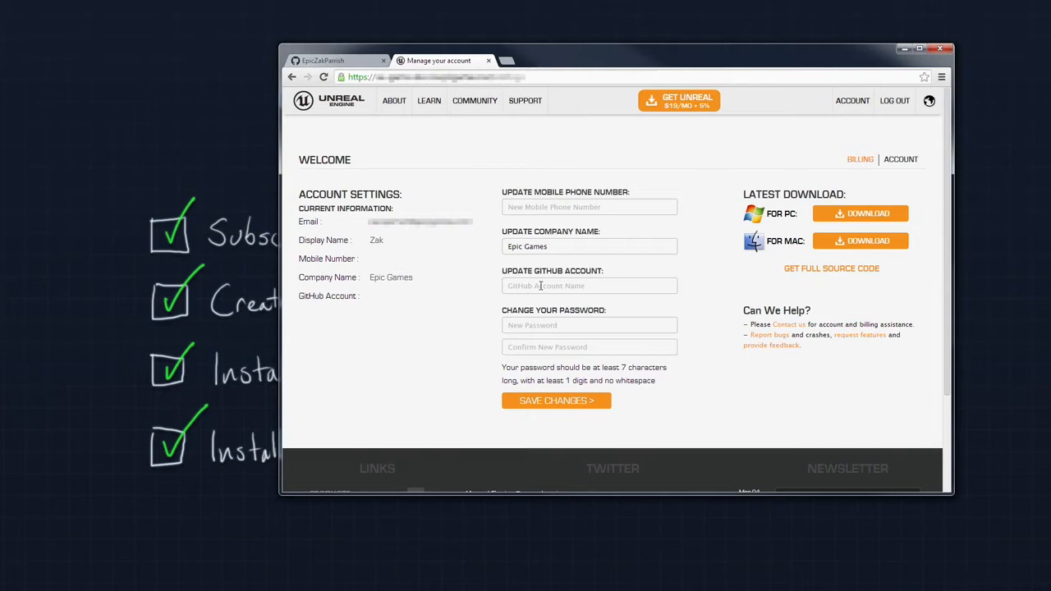
mouse_move(574, 408)
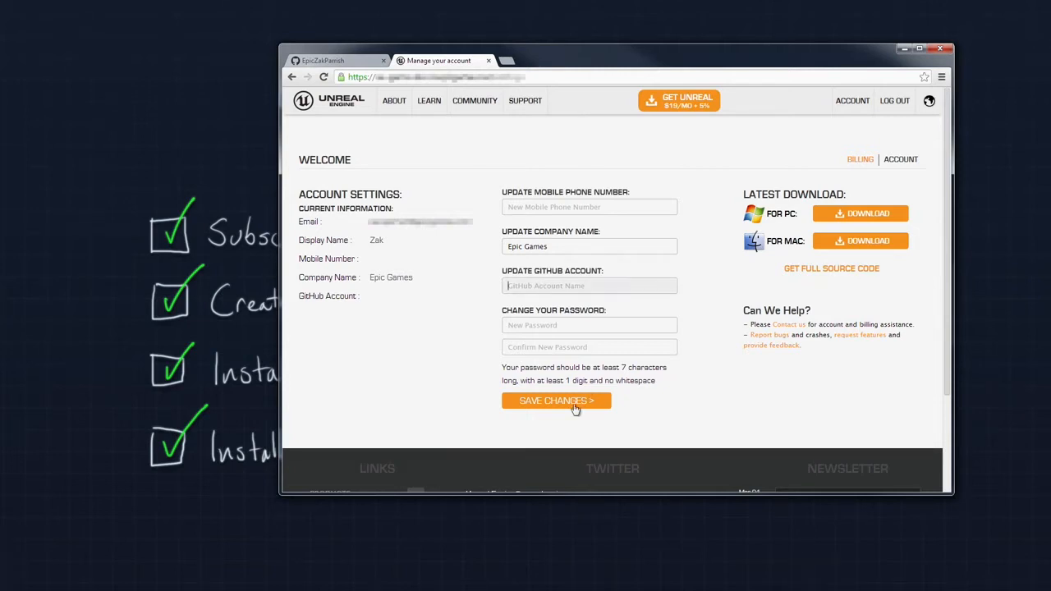
type("EpicZakParrish")
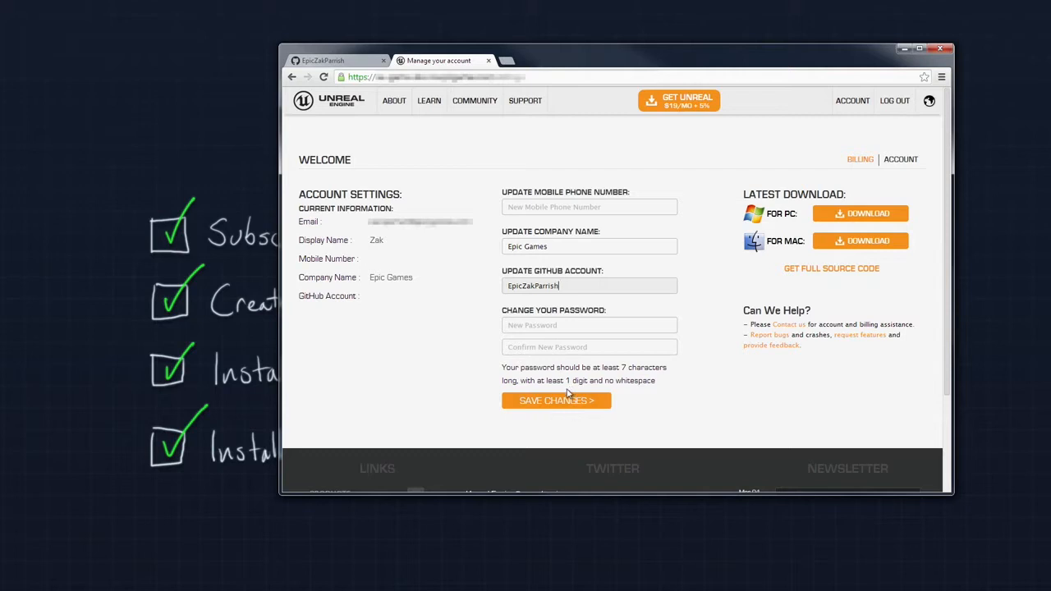
left_click(556, 401)
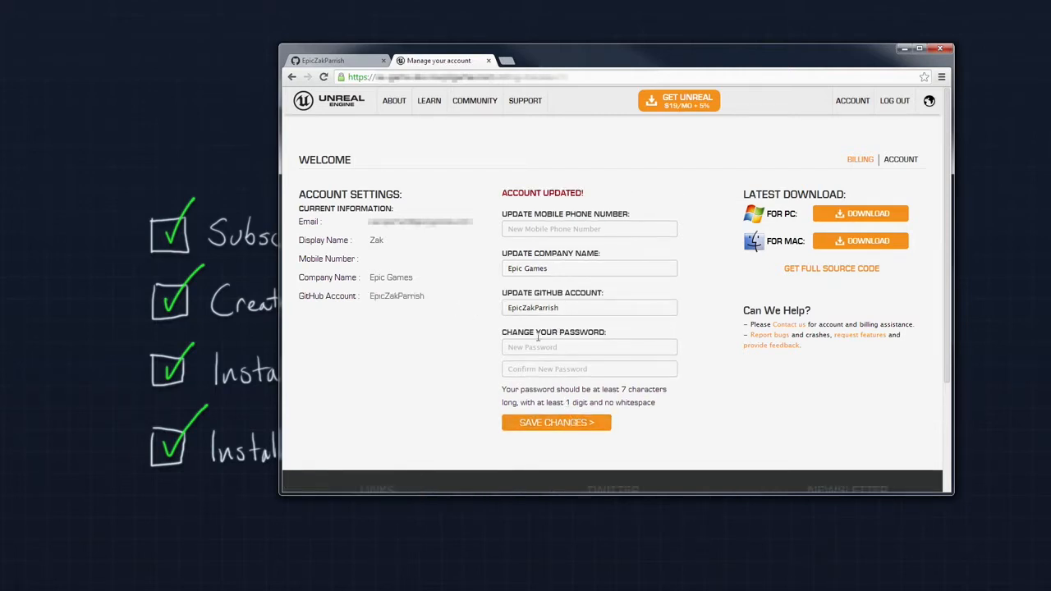
left_click(338, 59)
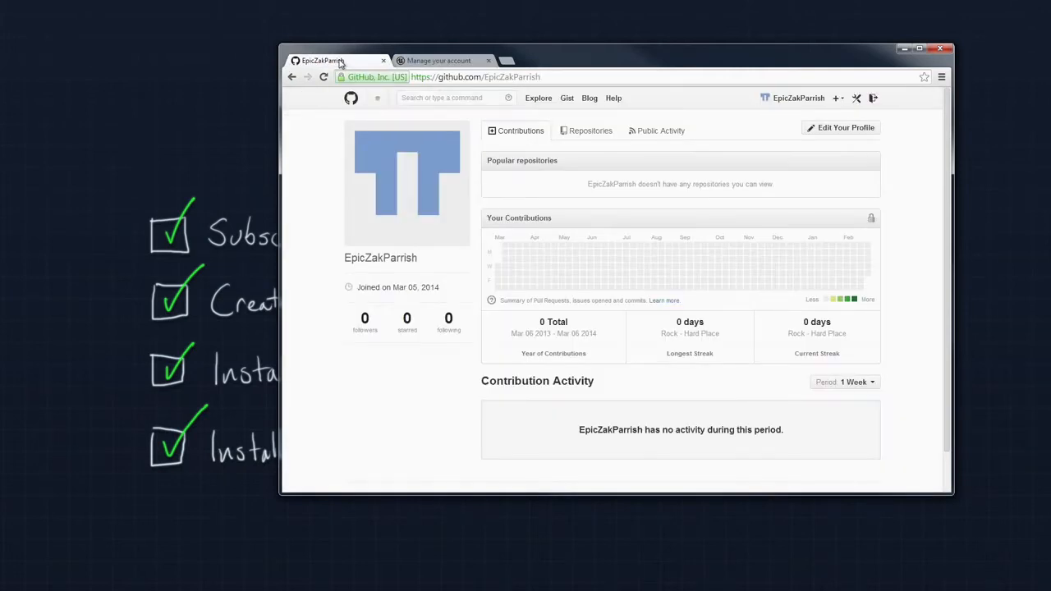
Step: Refresh the profile and open Epic Games' private UnrealEngine repository down to its README
left_click(323, 77)
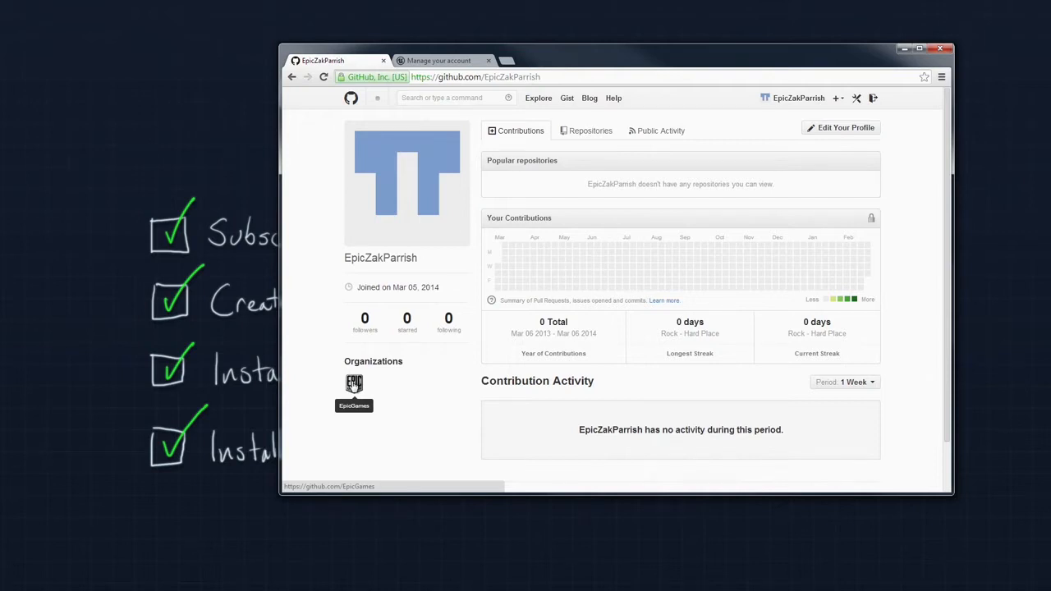
left_click(354, 384)
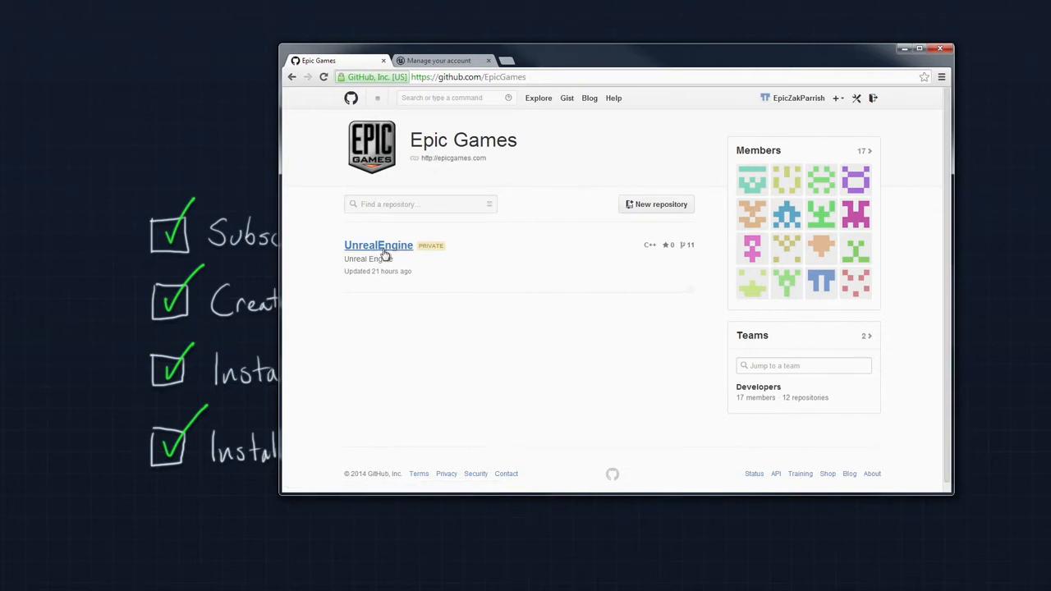
left_click(379, 244)
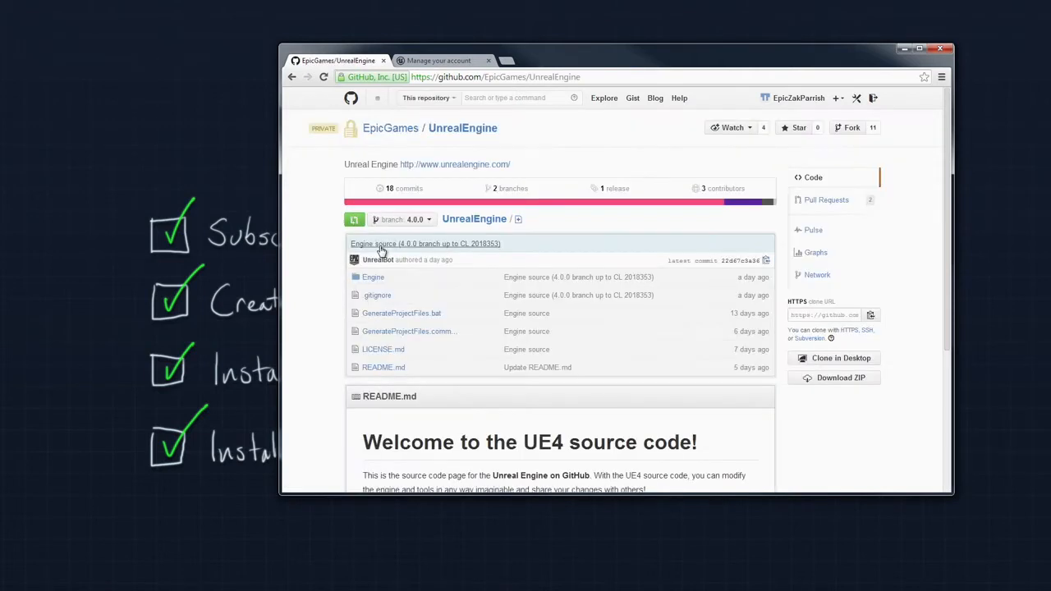
mouse_move(558, 379)
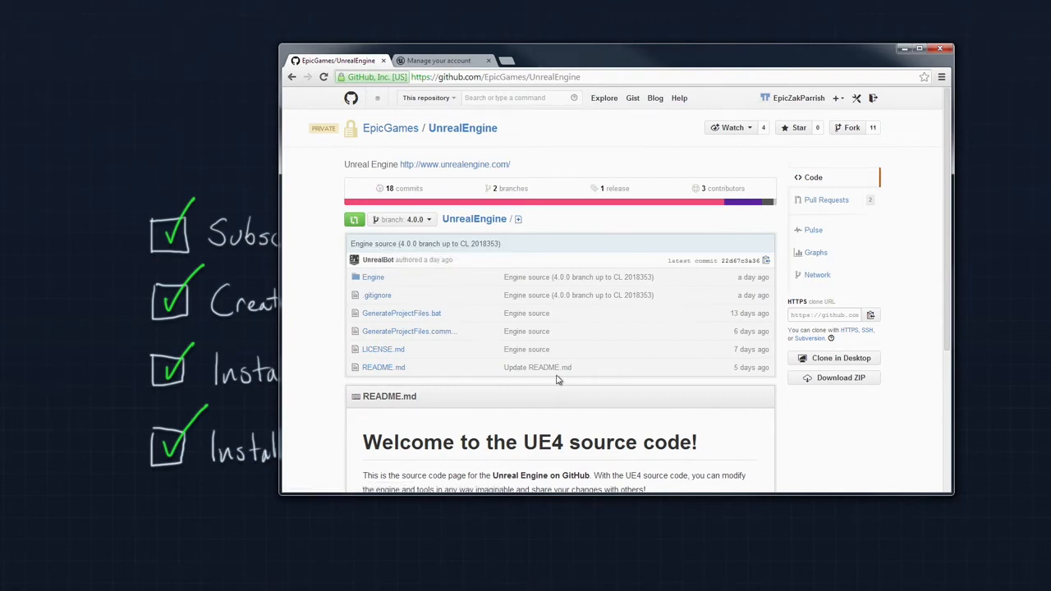
scroll("down", 3)
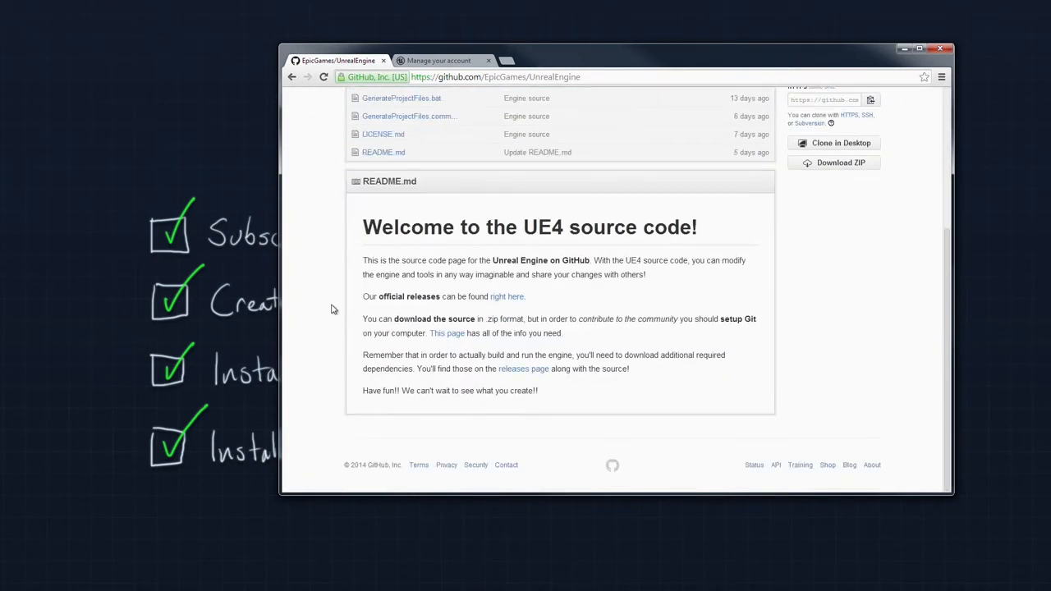
mouse_move(601, 424)
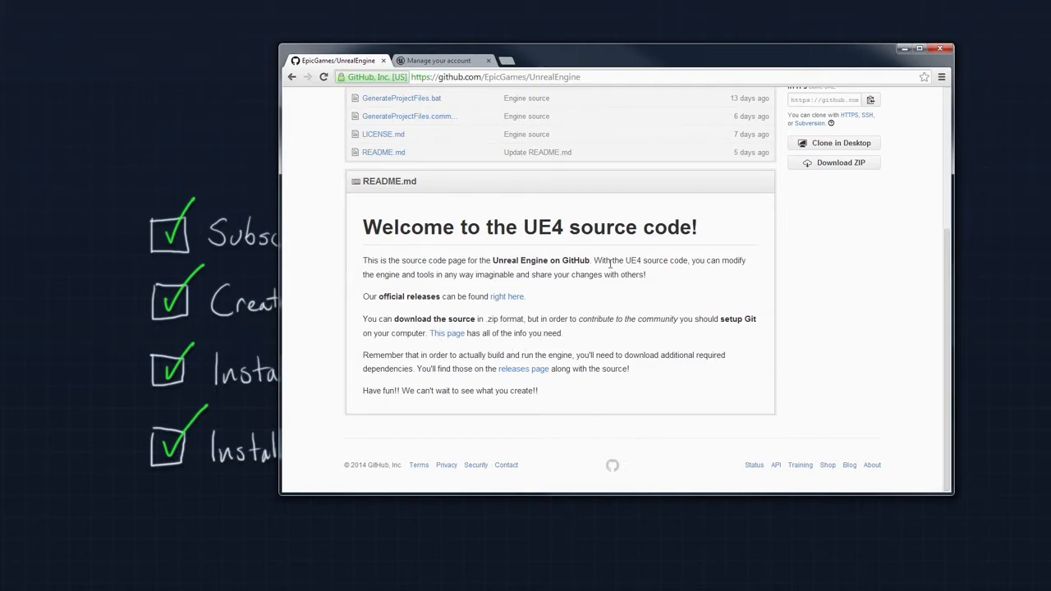
mouse_move(507, 299)
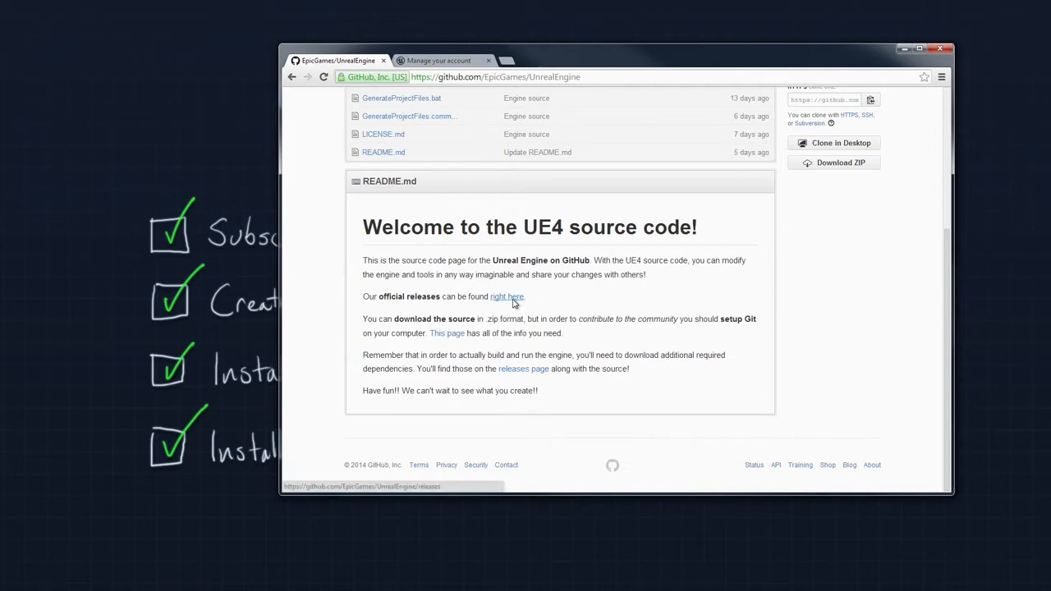
Step: Follow the README link to the 4.0.0 Releases page and scroll through its downloads
left_click(506, 296)
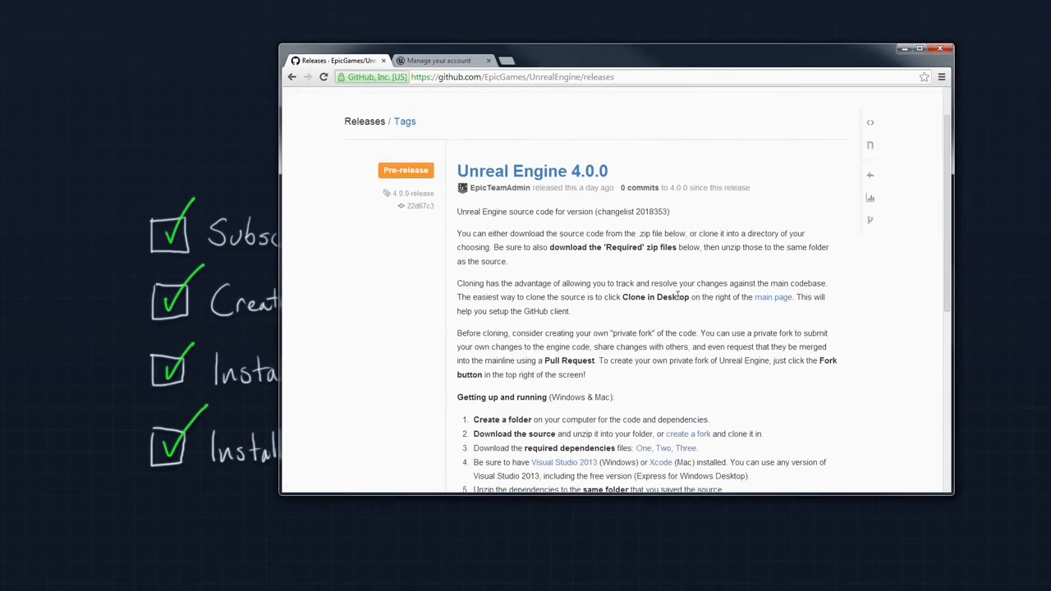
scroll("down", 3)
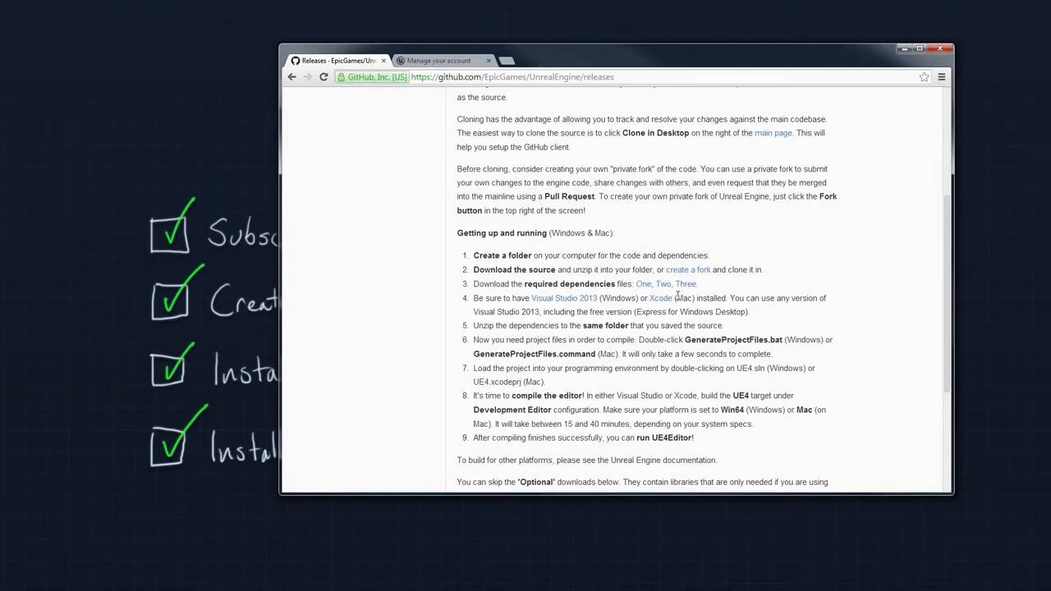
scroll("down", 3)
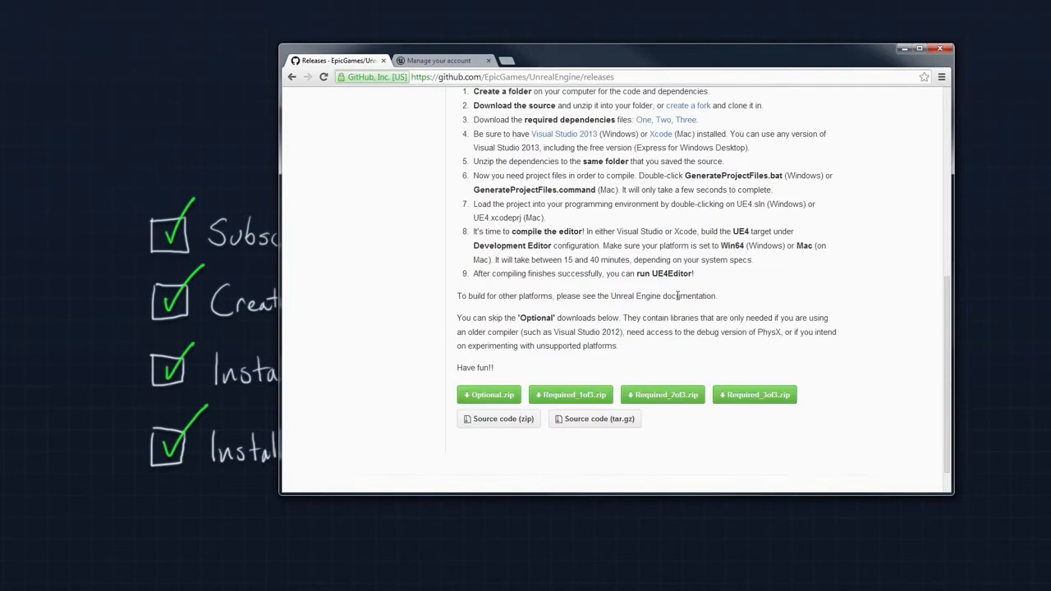
scroll("down", 3)
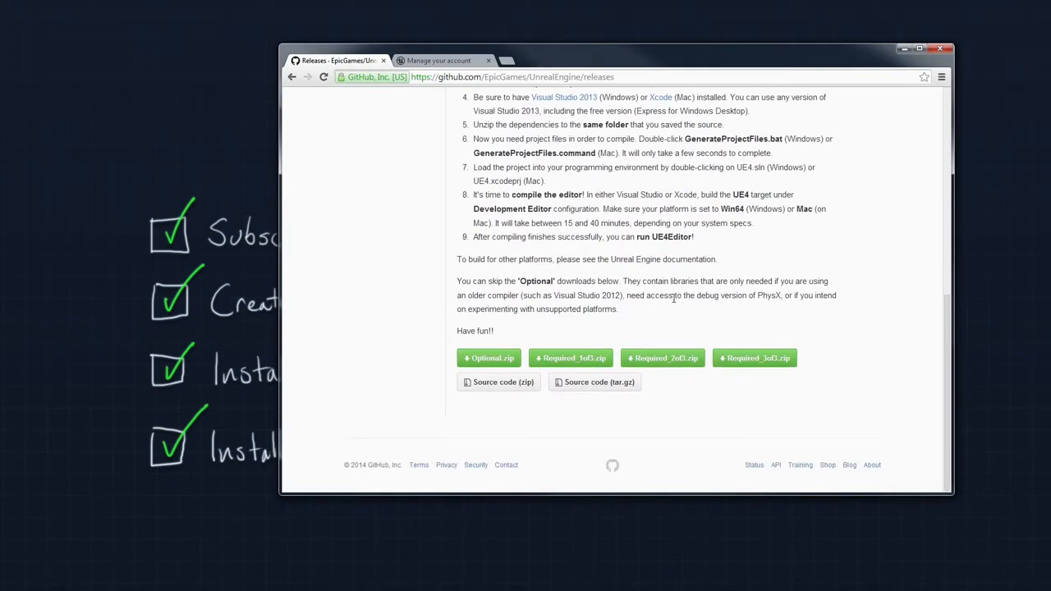
mouse_move(574, 358)
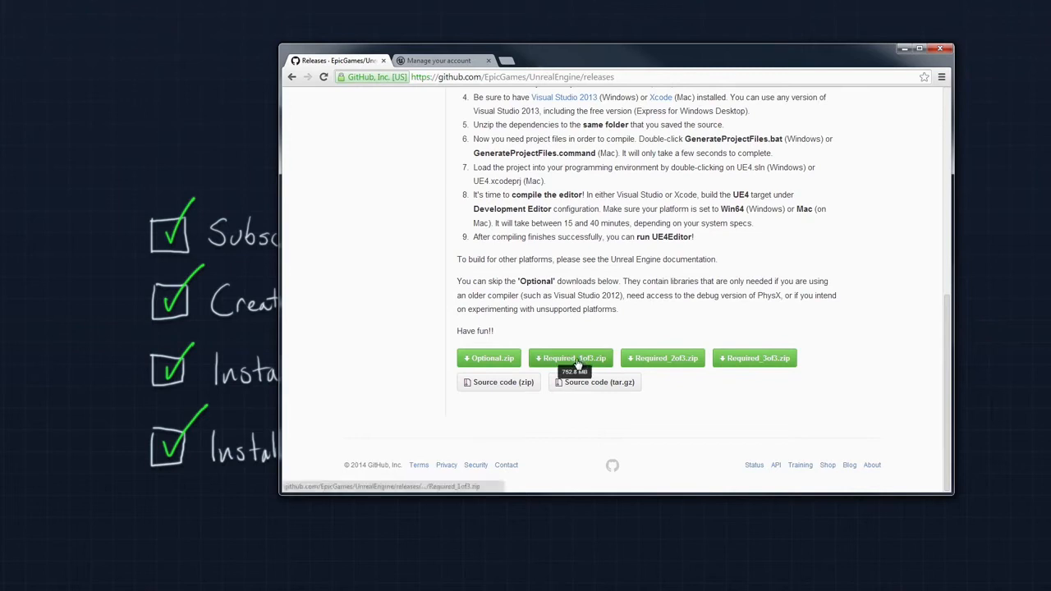
mouse_move(662, 358)
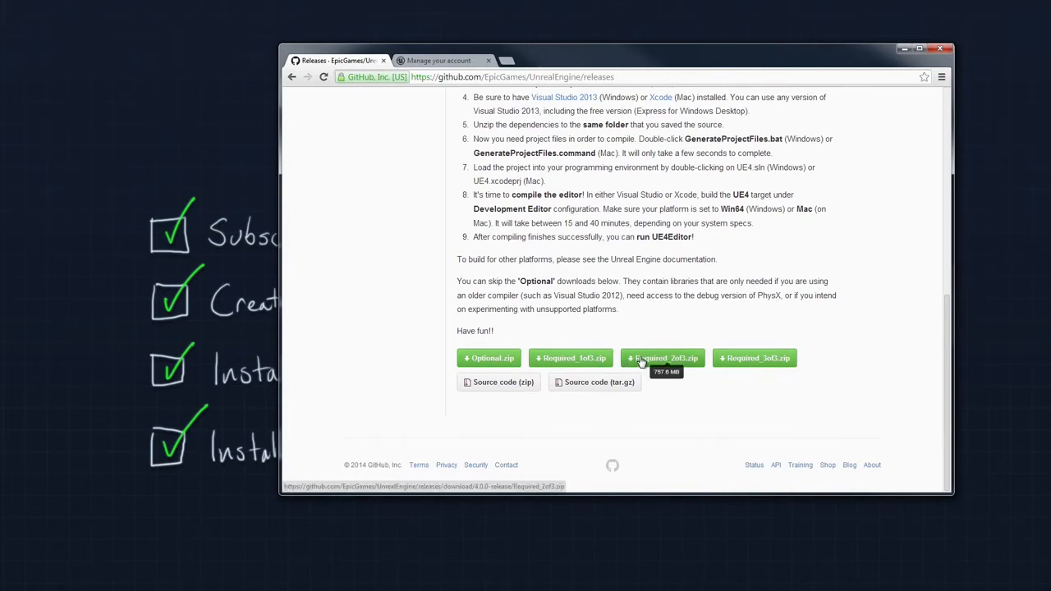
mouse_move(570, 358)
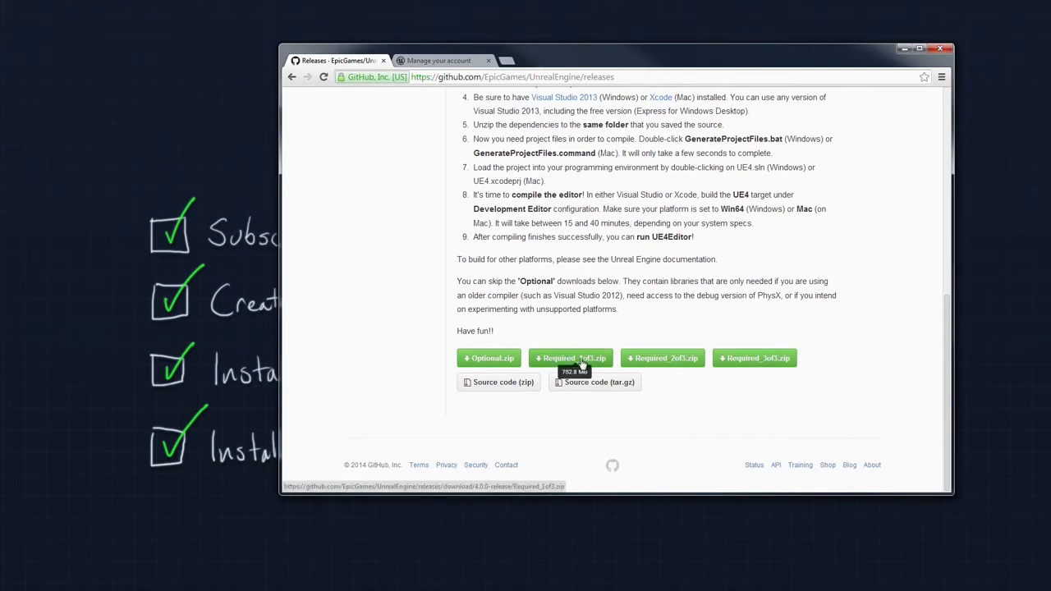
mouse_move(766, 367)
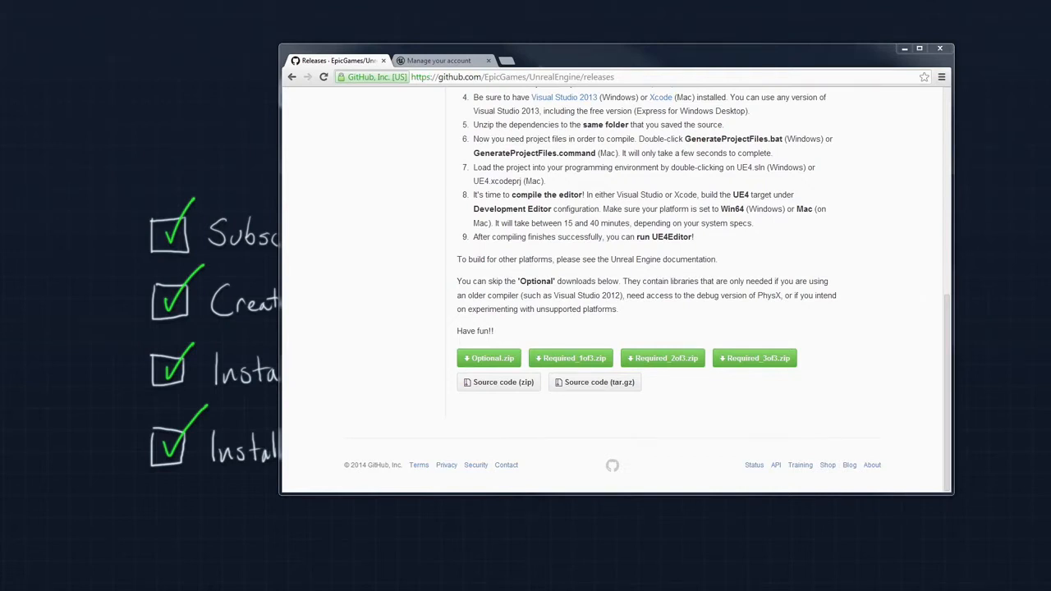
mouse_move(871, 207)
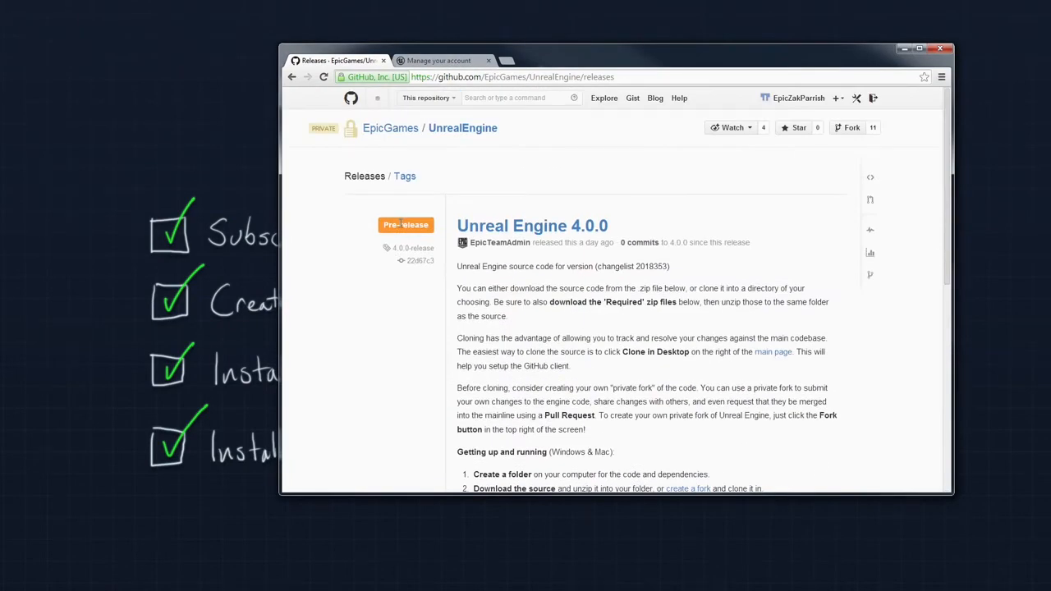
mouse_move(781, 175)
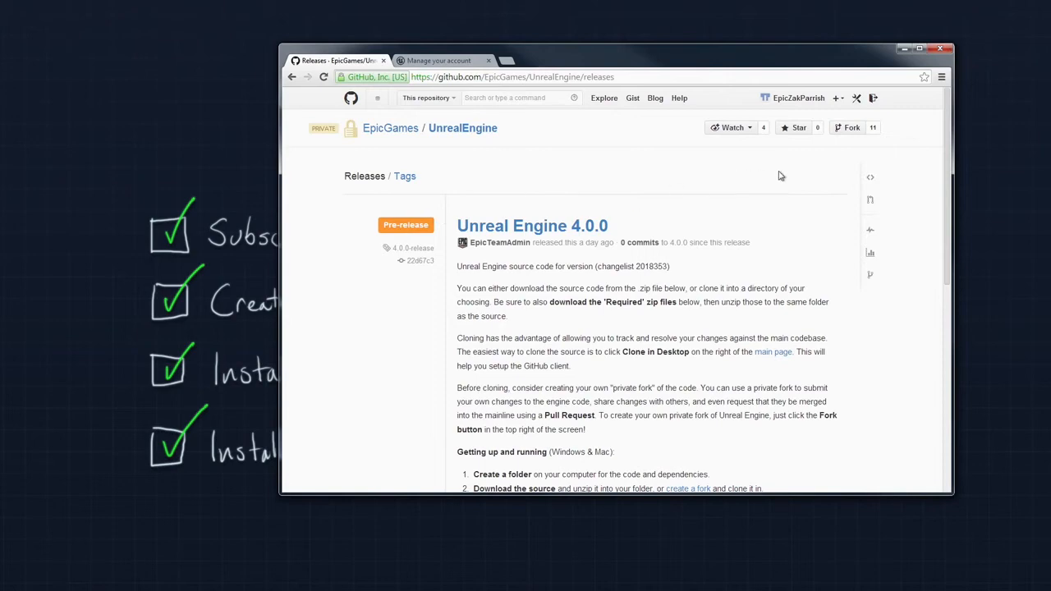
mouse_move(851, 132)
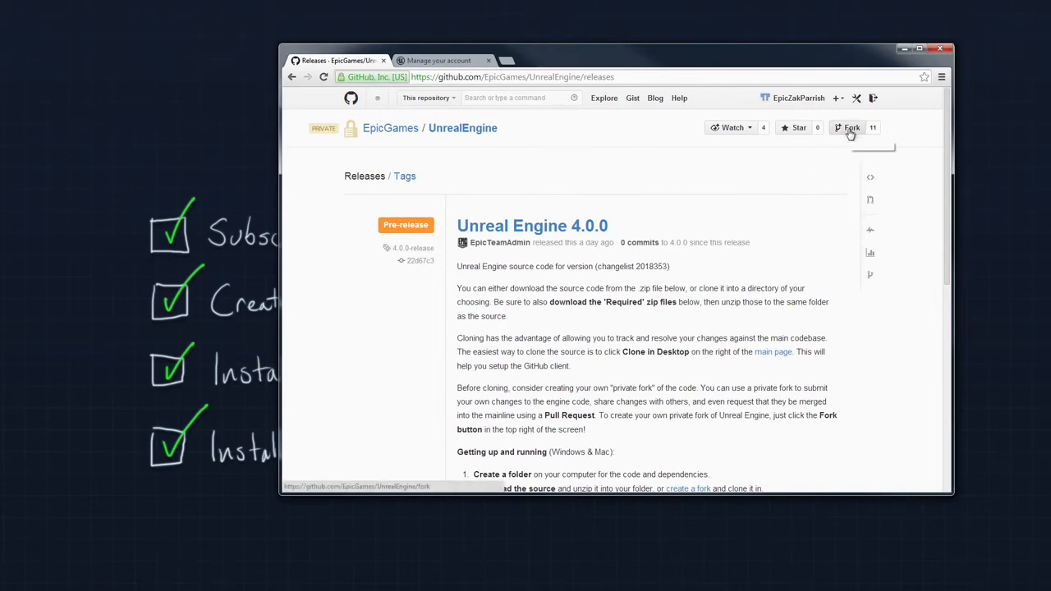
Step: Fork UnrealEngine into the personal account and switch the repository view to branch 4.0.0
left_click(849, 127)
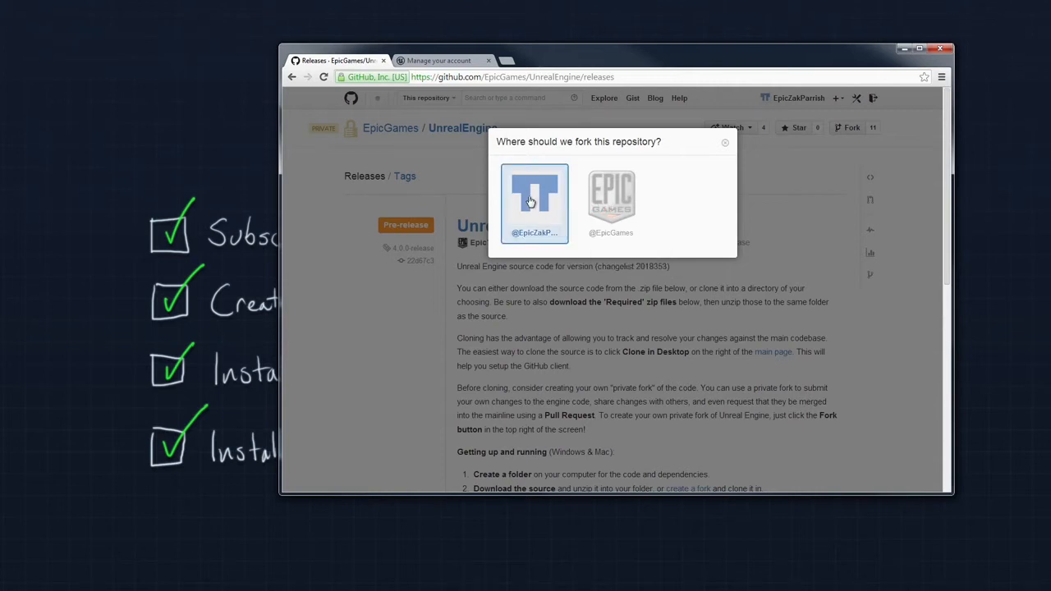
left_click(534, 197)
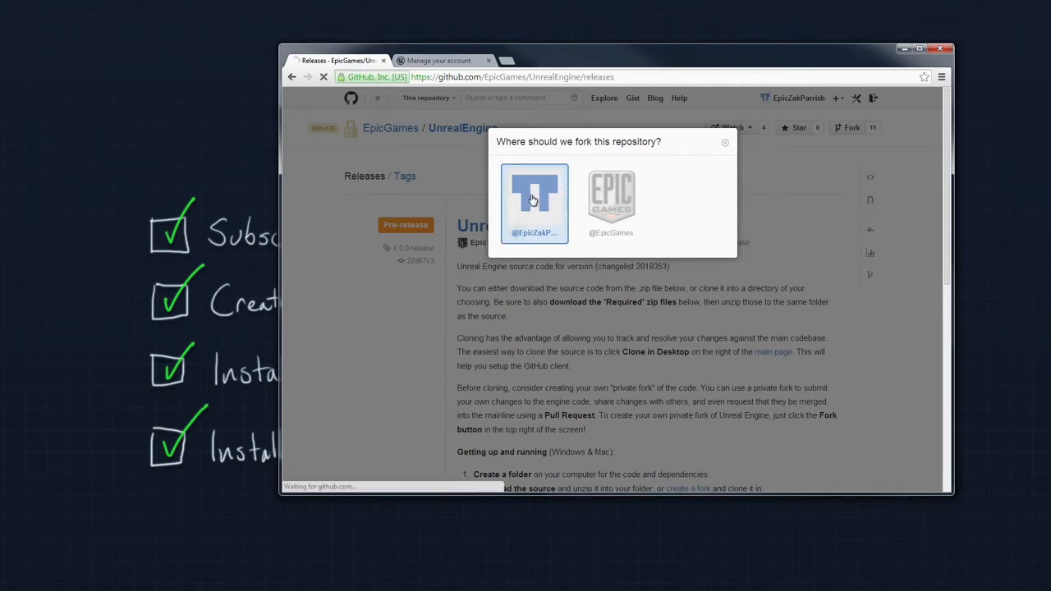
left_click(535, 197)
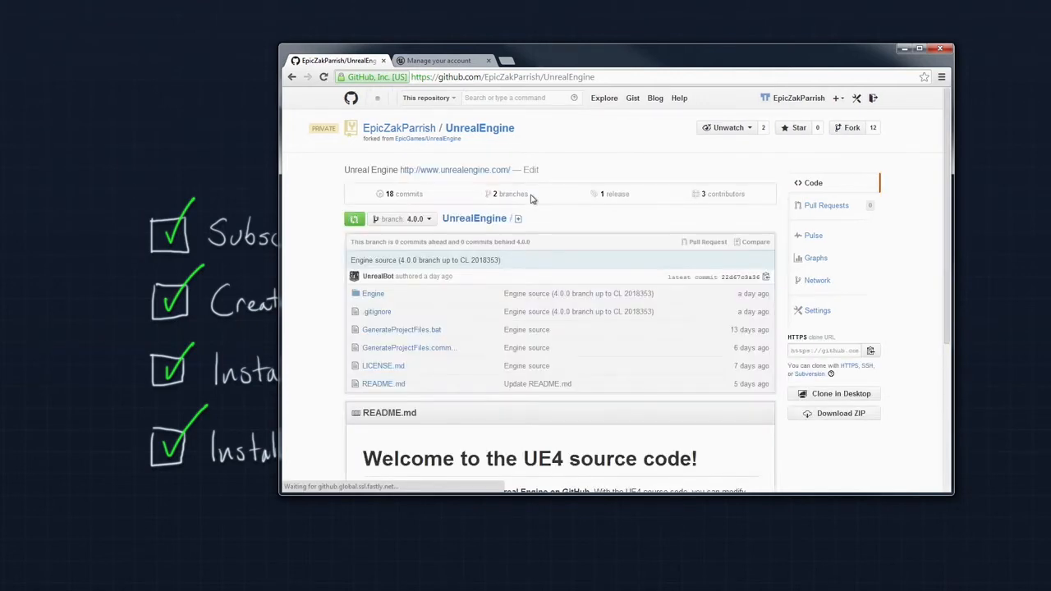
mouse_move(532, 198)
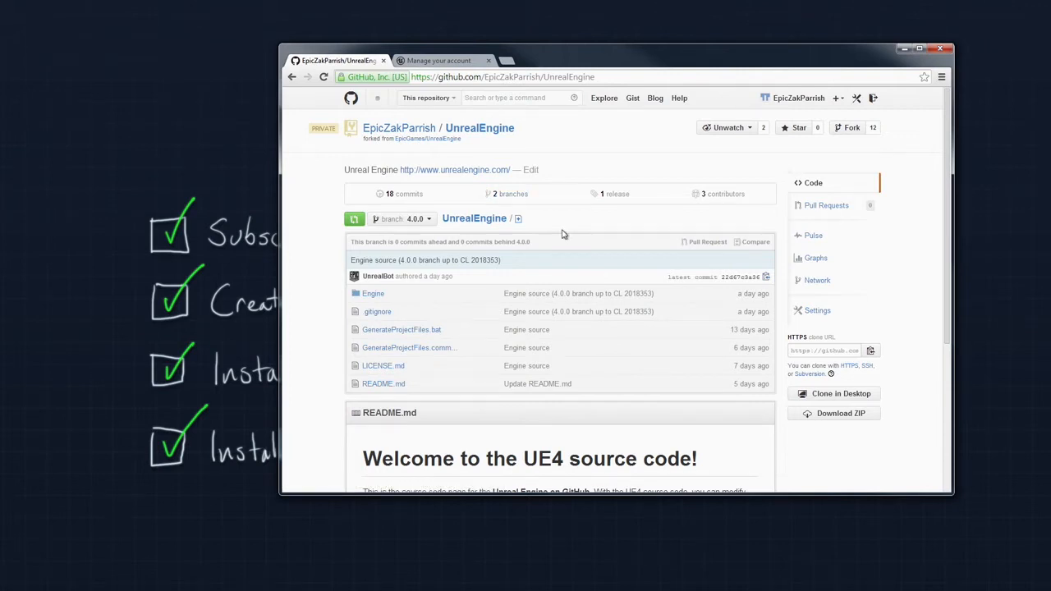
mouse_move(623, 229)
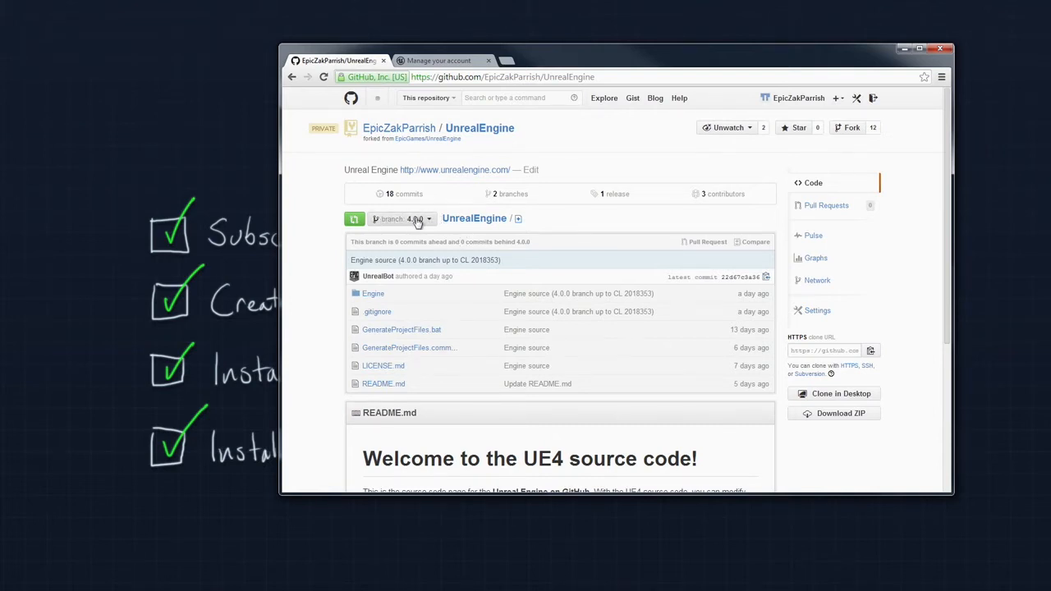
left_click(401, 218)
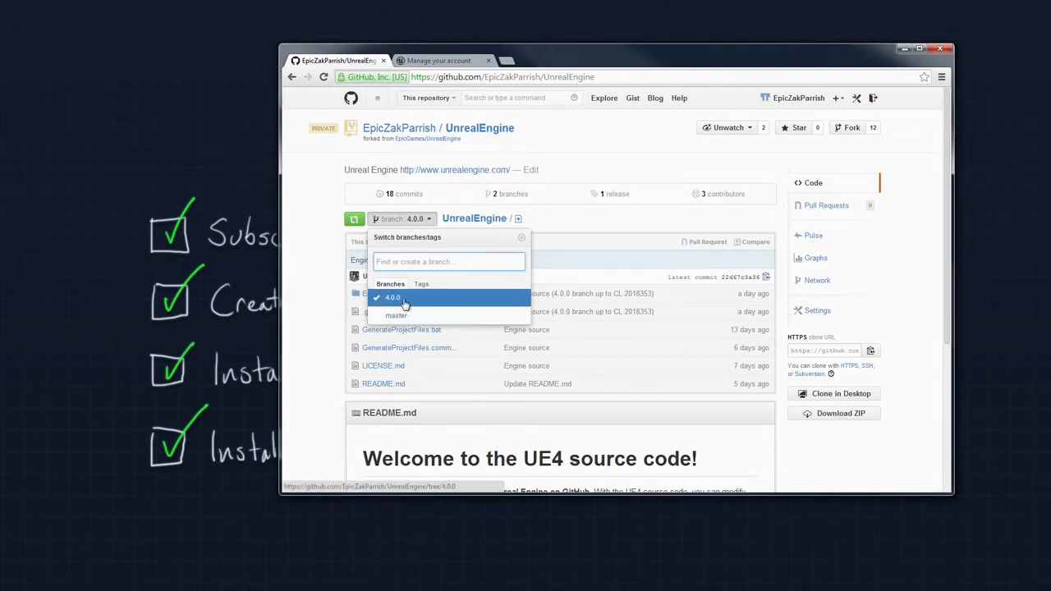
left_click(393, 297)
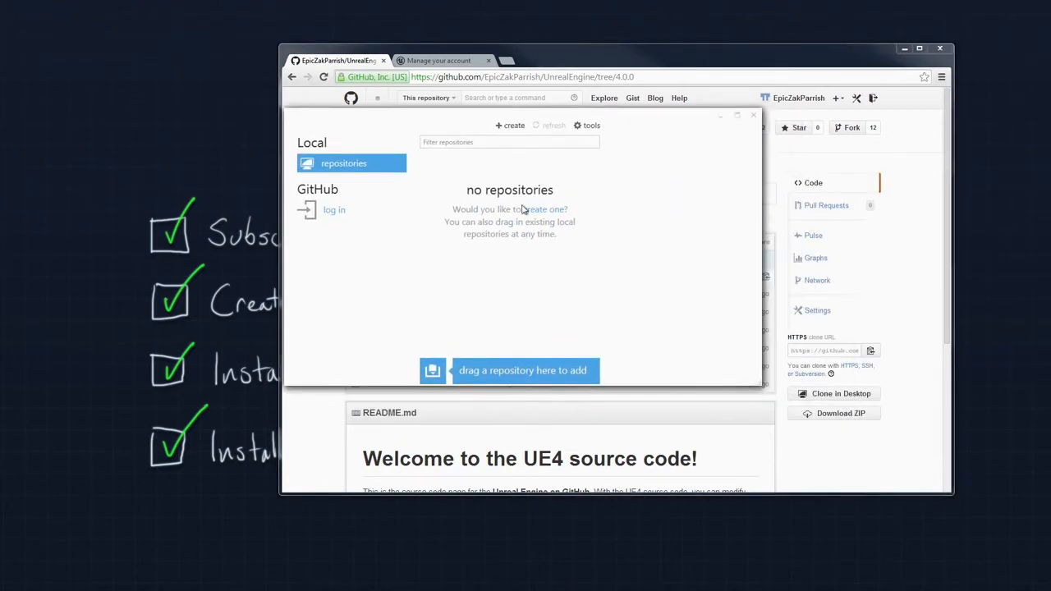
Step: Log in to GitHub for Windows and show the personal account's repositories
left_click(333, 209)
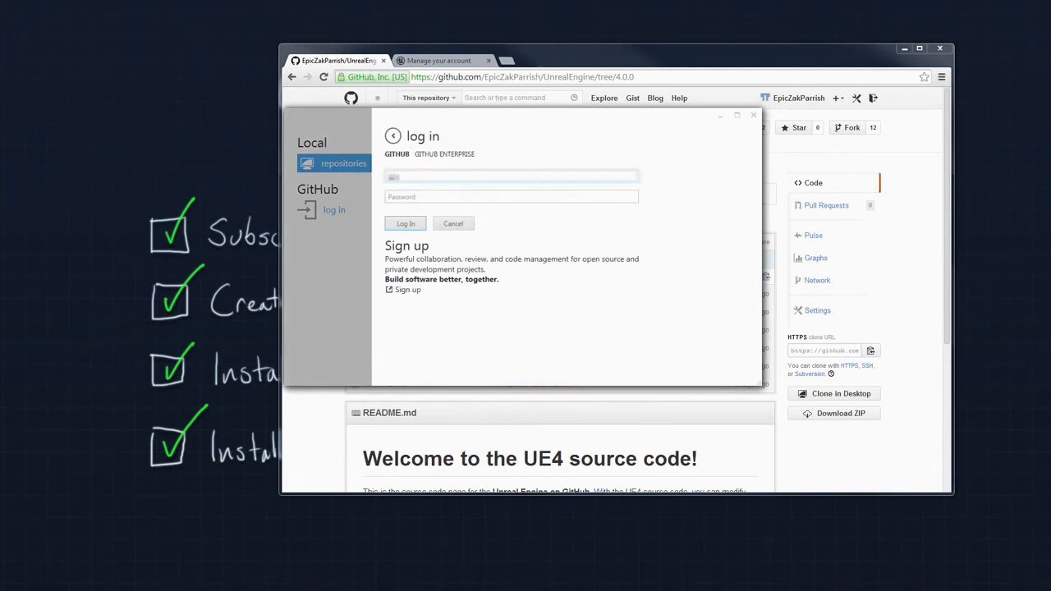
type("username")
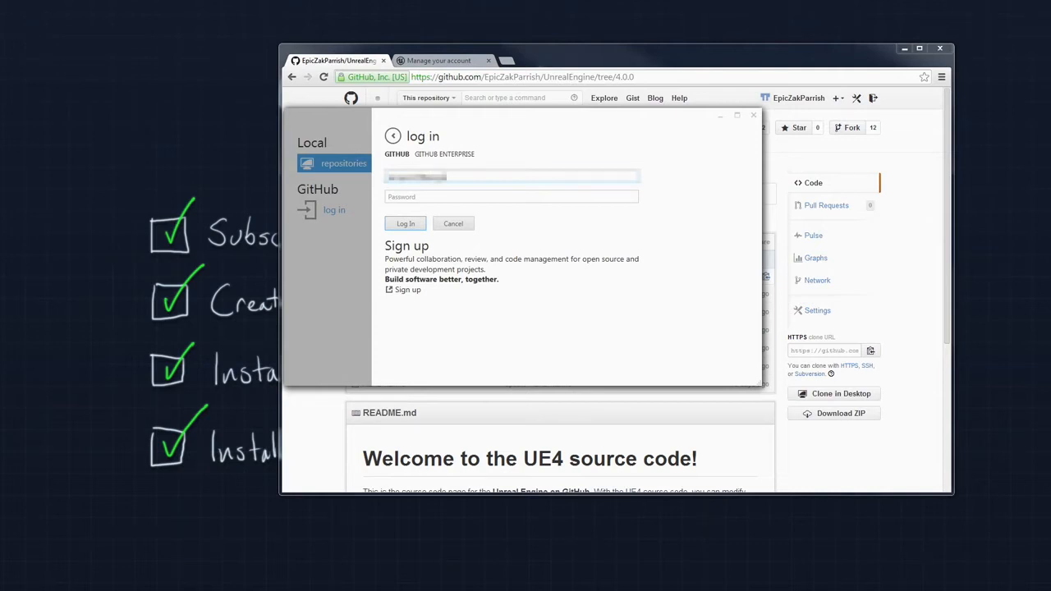
type("•••••")
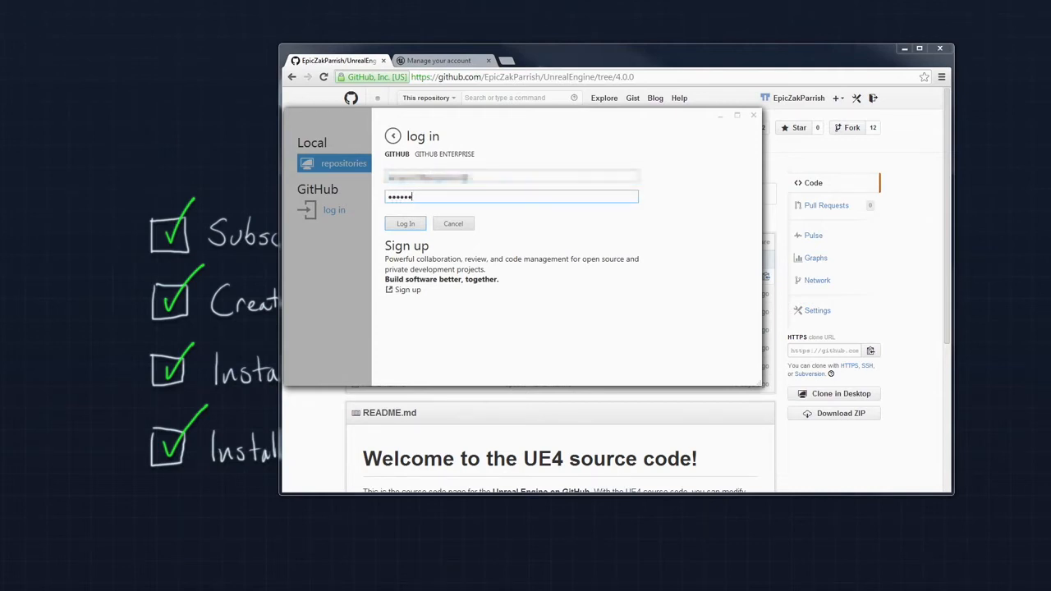
left_click(405, 224)
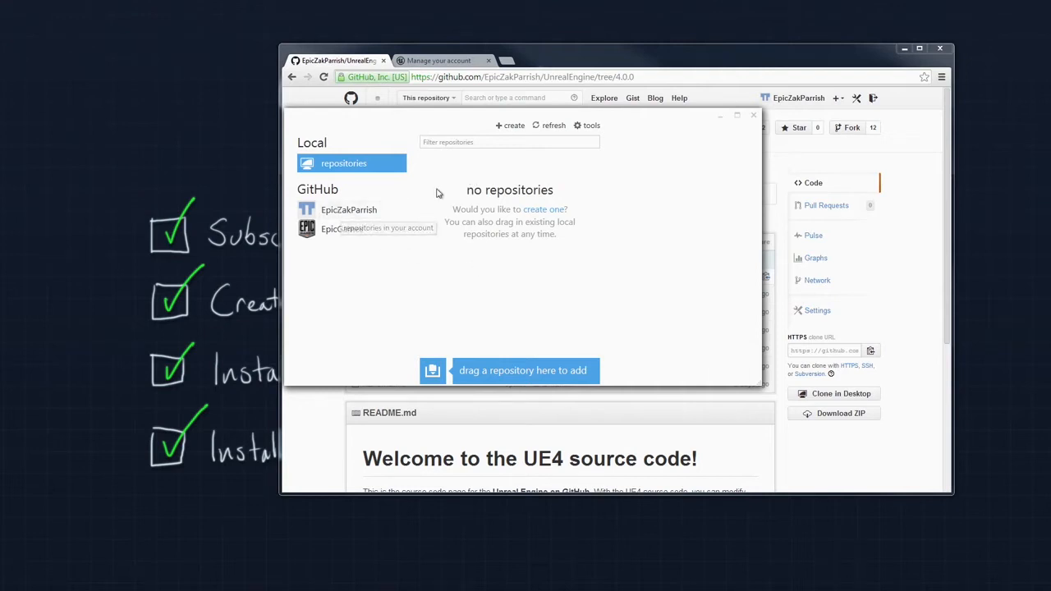
left_click(348, 209)
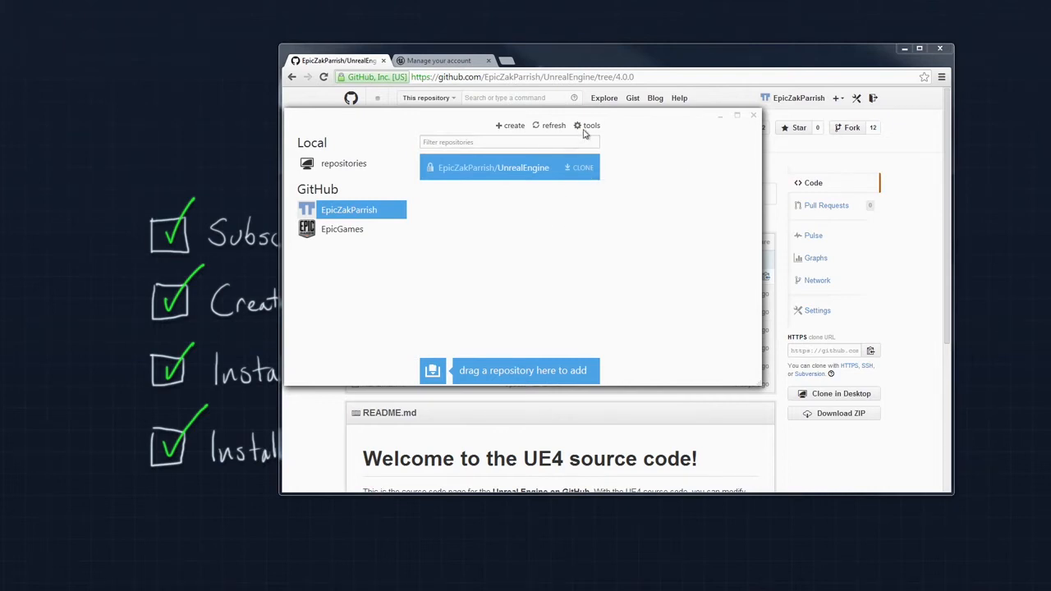
Step: Open GitHub for Windows options and browse for a new base clone folder on D:\GitHub
left_click(592, 125)
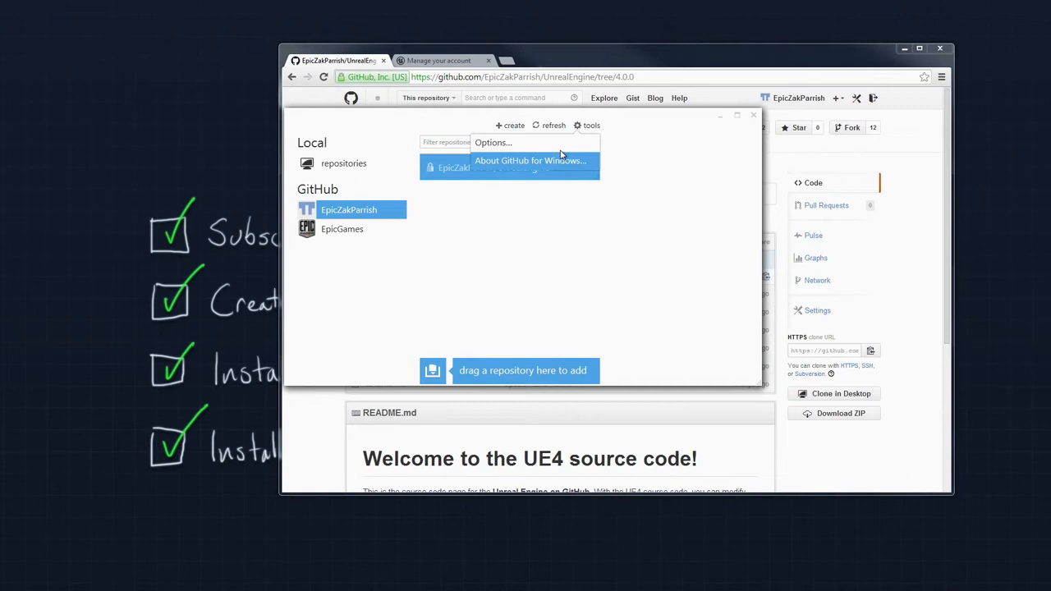
left_click(493, 143)
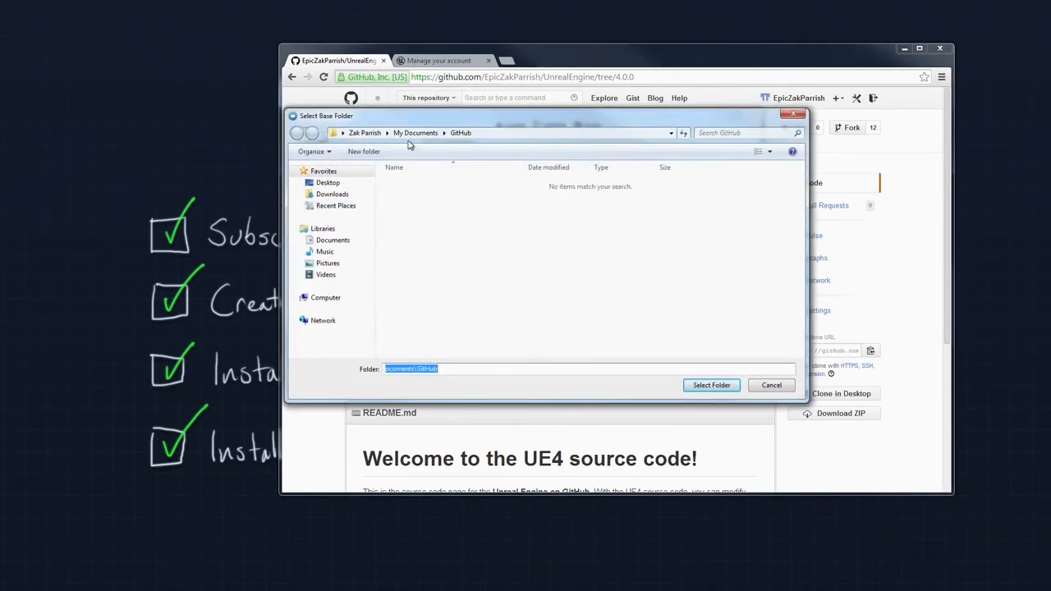
left_click(412, 368)
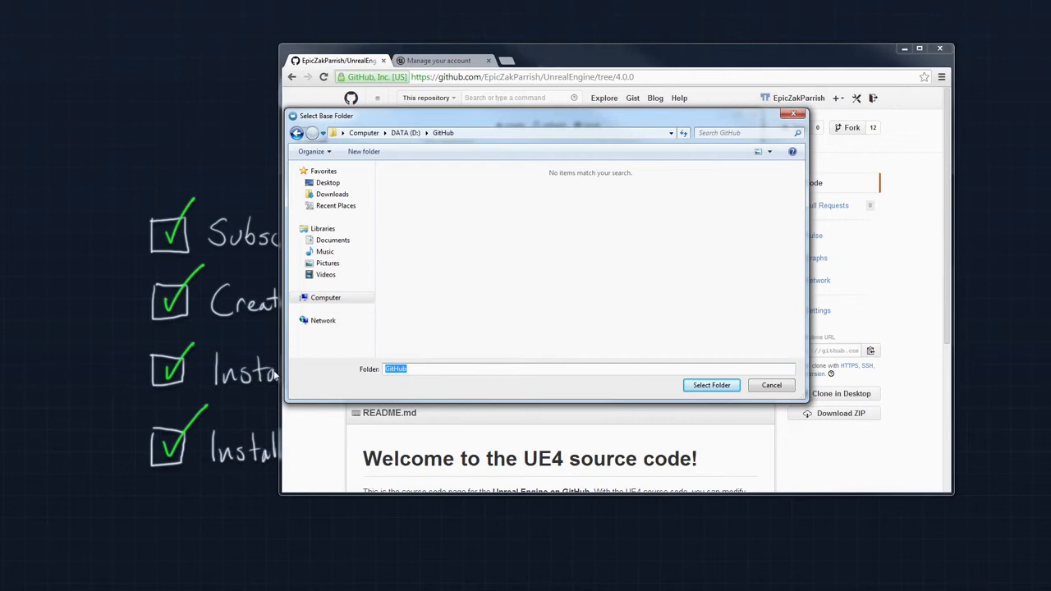
mouse_move(513, 160)
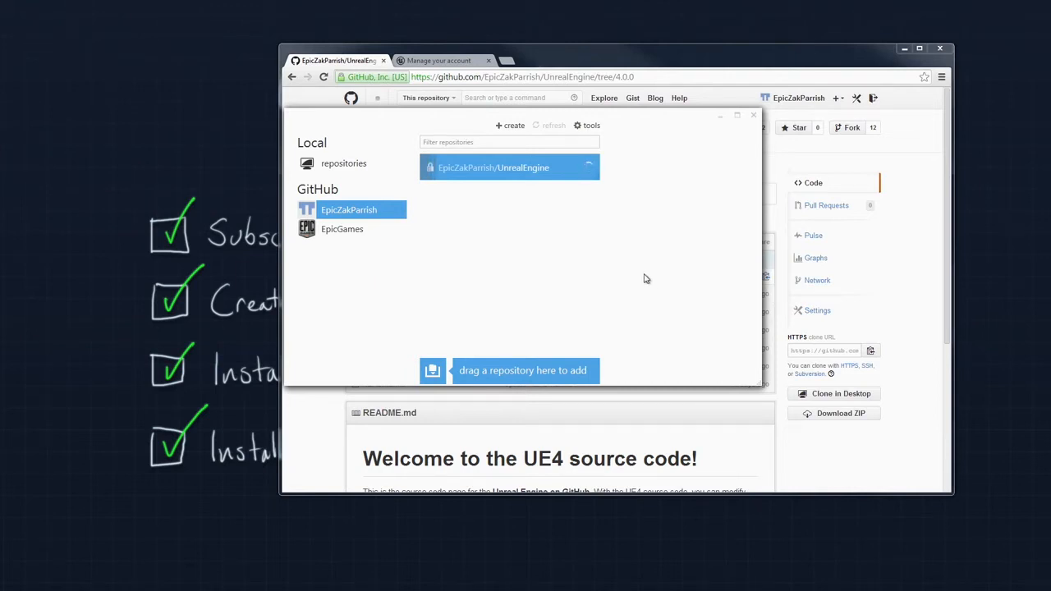
mouse_move(983, 345)
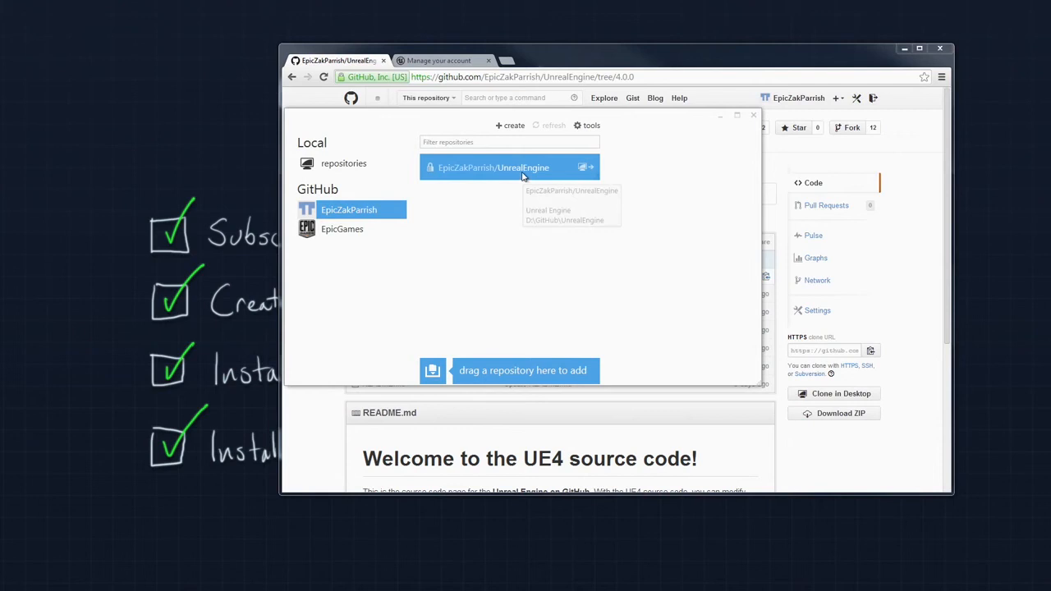
mouse_move(587, 256)
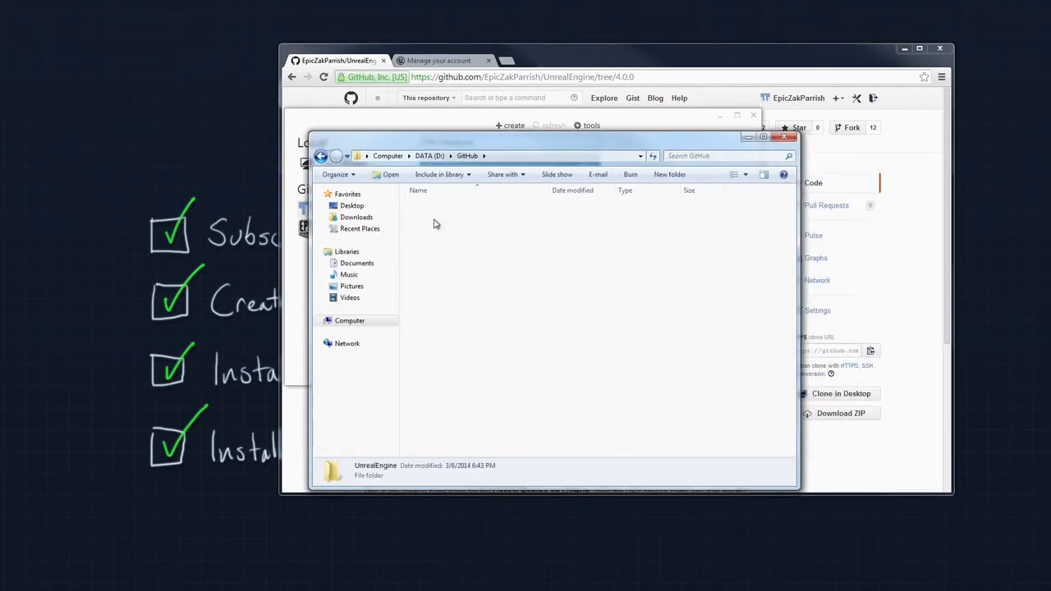
Step: Open the cloned UnrealEngine folder and merge the Required_1of3 Engine folder into it
double_click(376, 469)
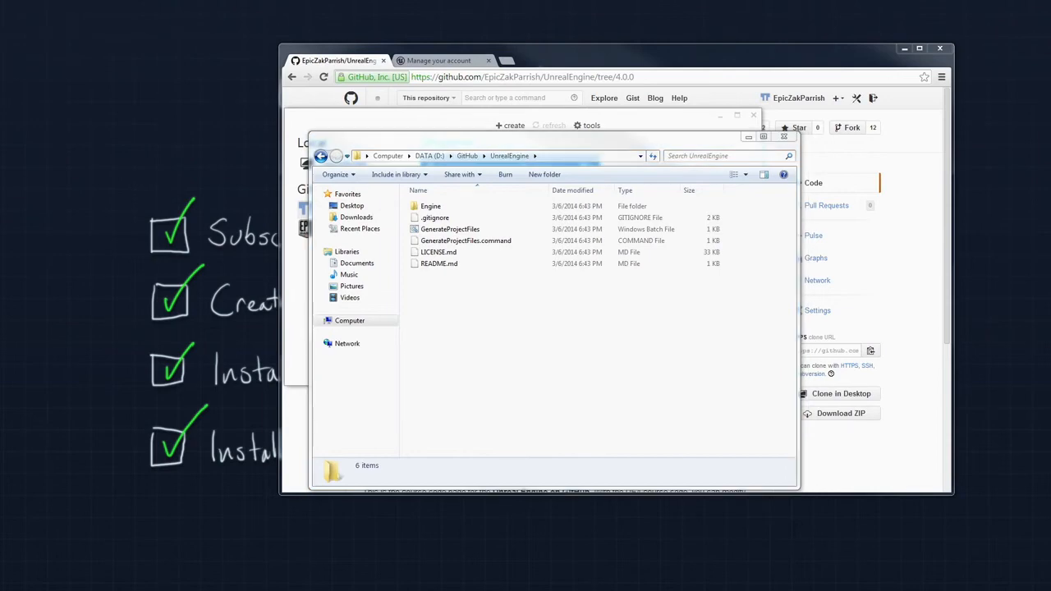
left_click_drag(556, 140, 295, 136)
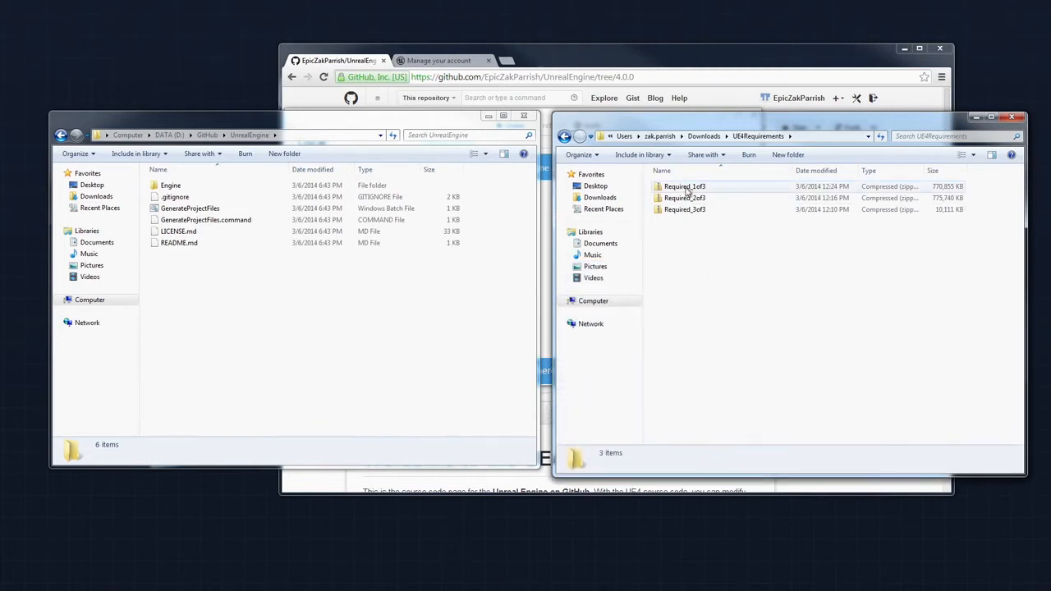
left_click(682, 187)
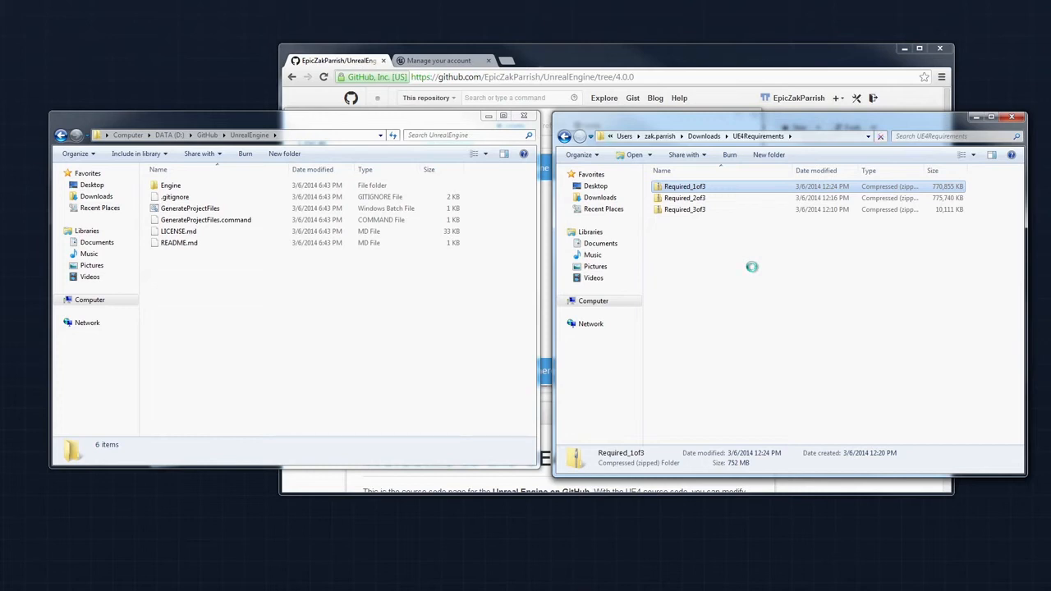
double_click(682, 187)
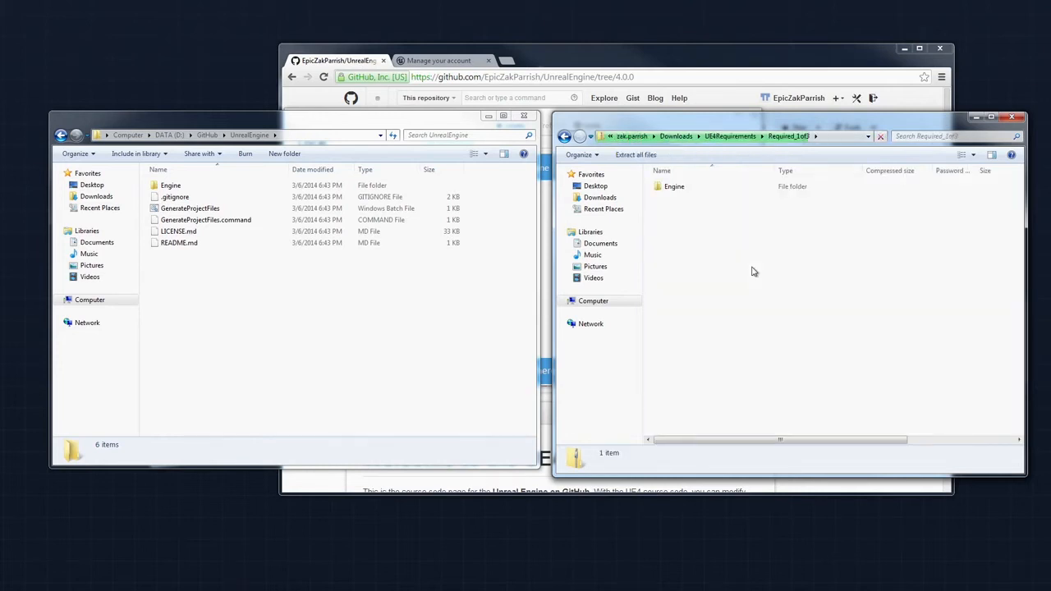
left_click(674, 187)
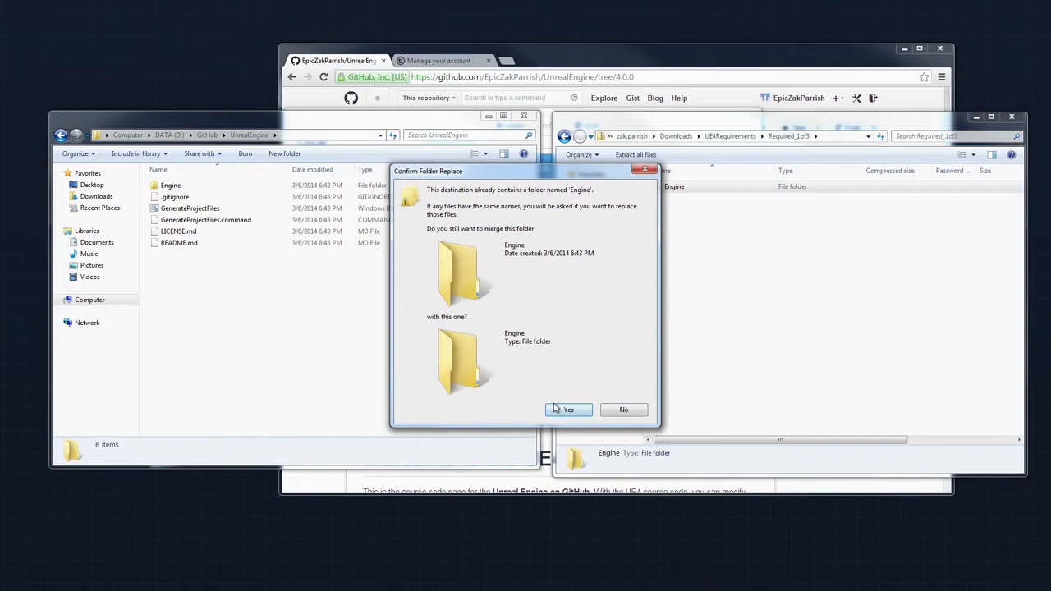
left_click(569, 410)
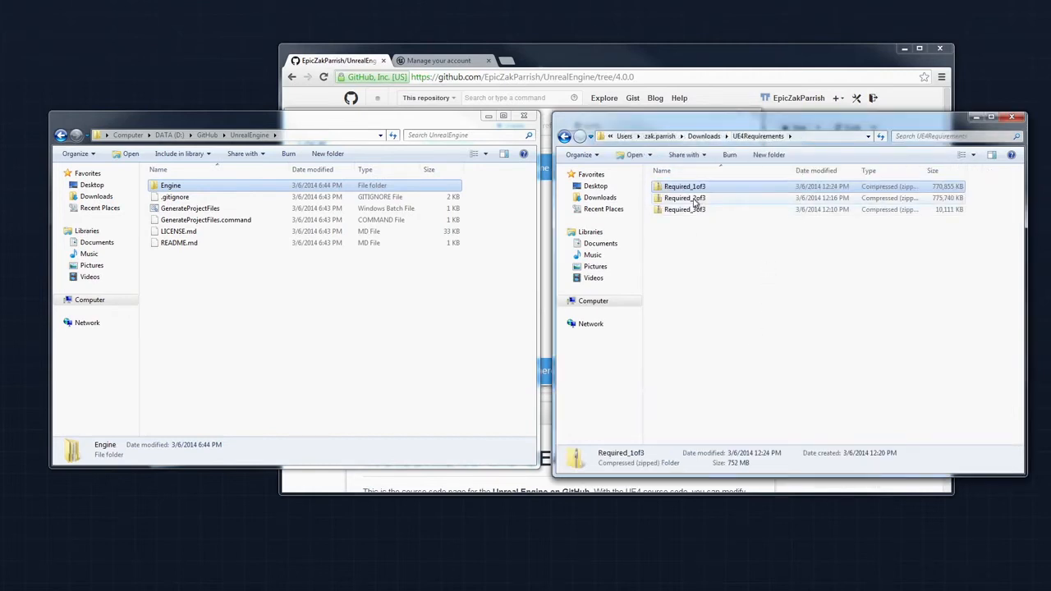
Step: Merge the Required_2of3 archive's folders into UnrealEngine, confirming the Templates merge
double_click(685, 198)
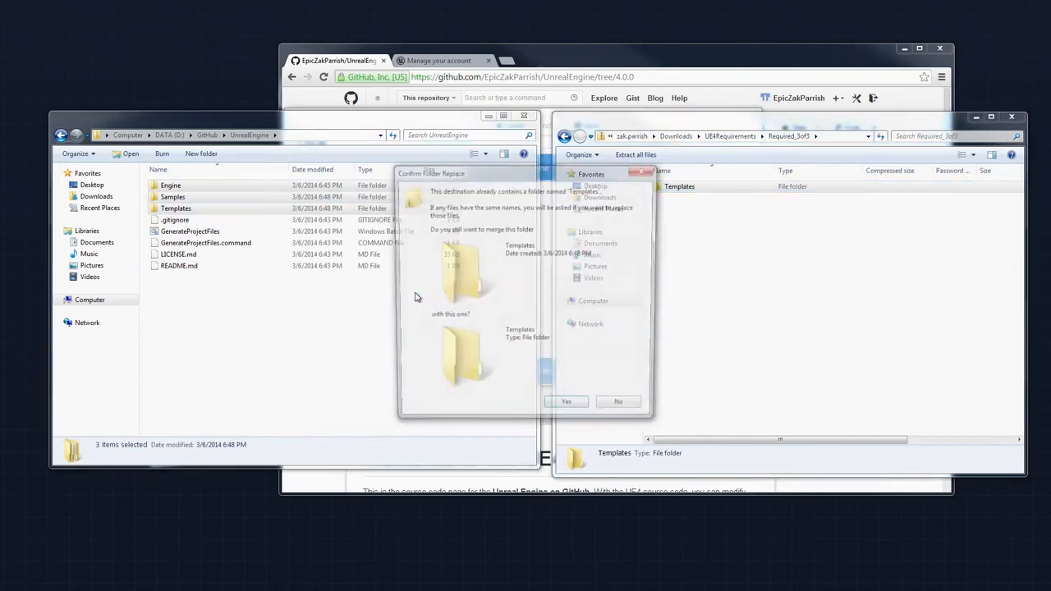
left_click(566, 402)
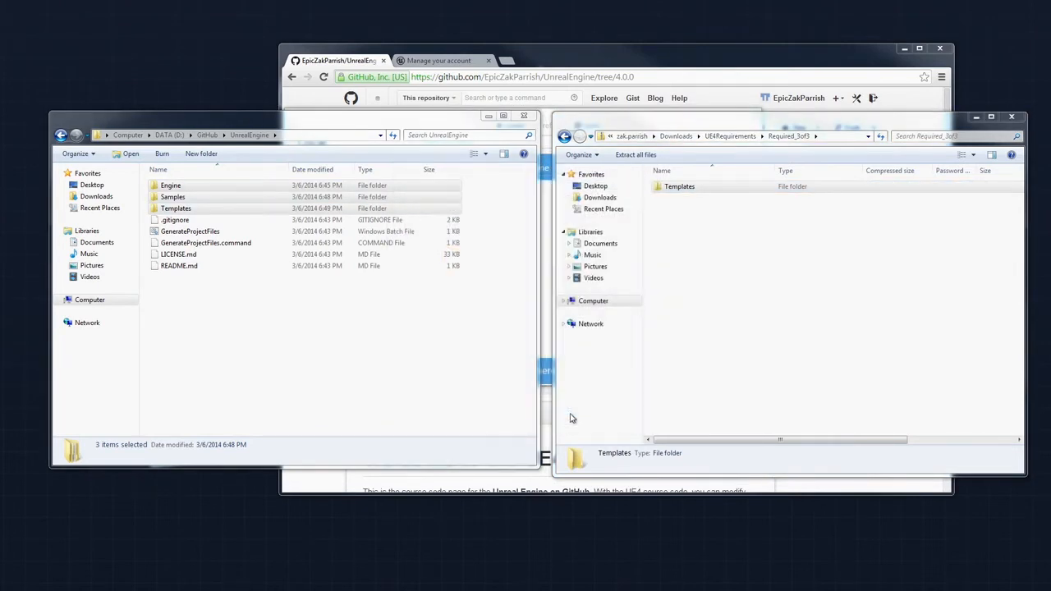
left_click(175, 208)
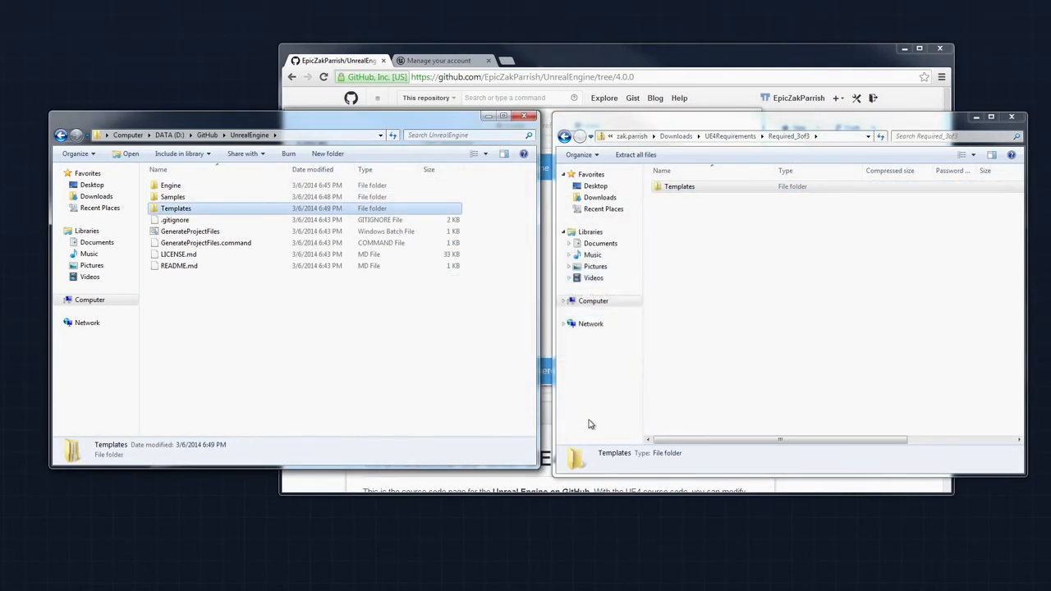
mouse_move(465, 340)
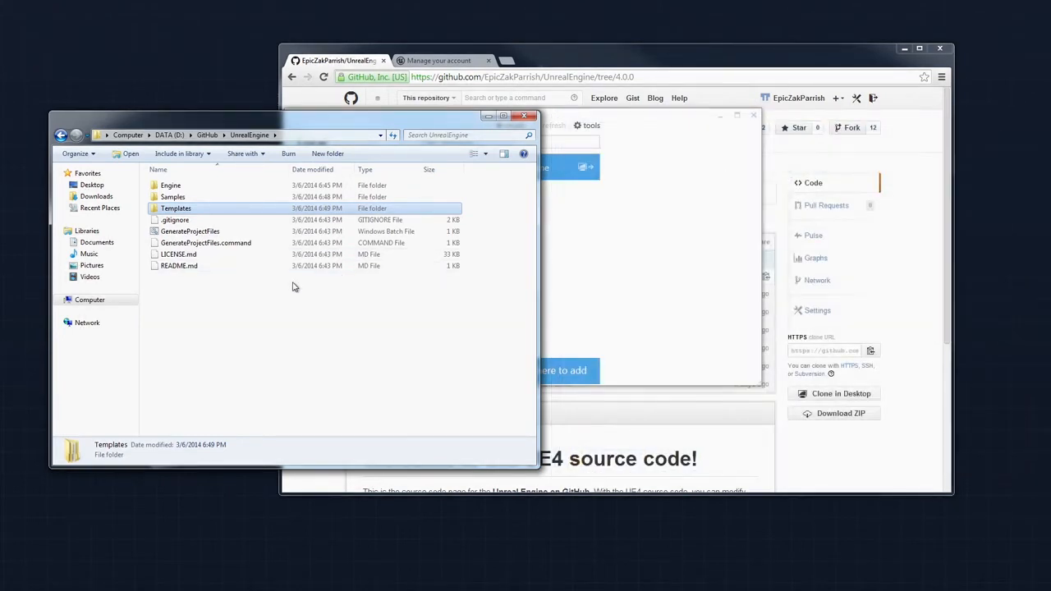
mouse_move(245, 327)
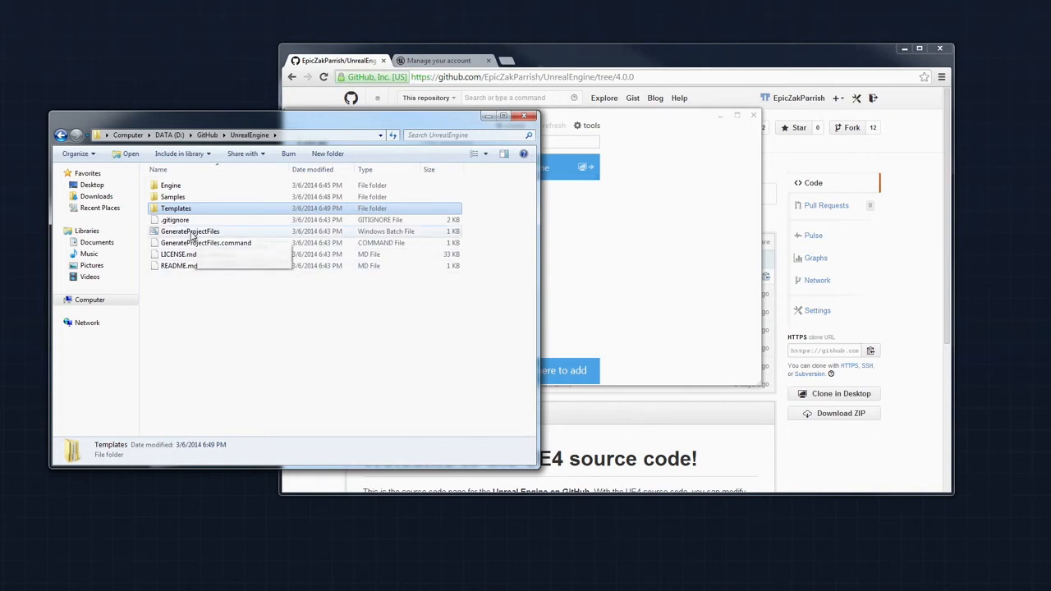
mouse_move(170, 237)
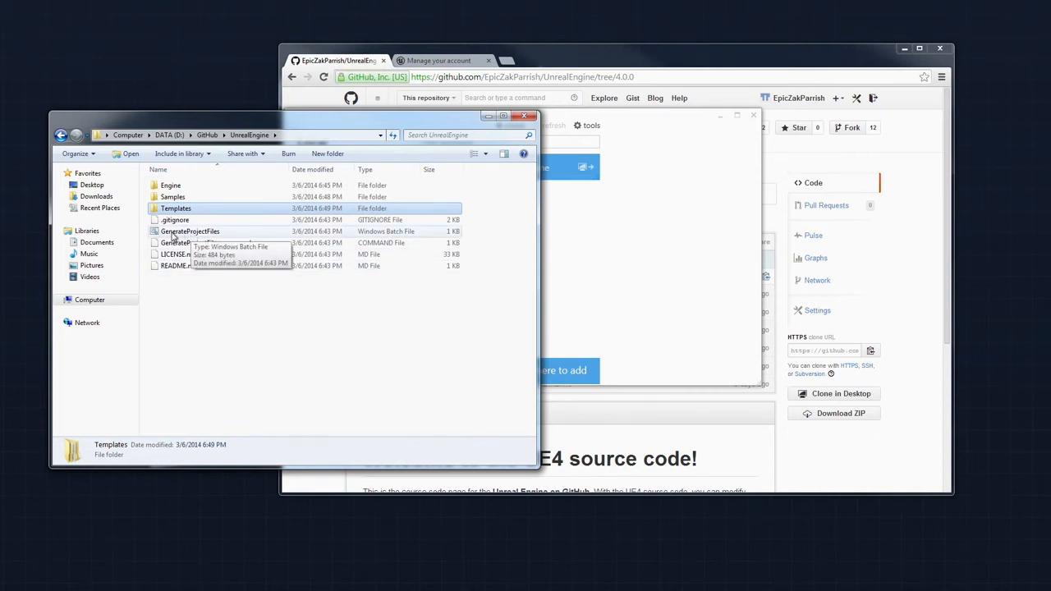
Step: Run GenerateProjectFiles.bat from the UnrealEngine folder
left_click(189, 231)
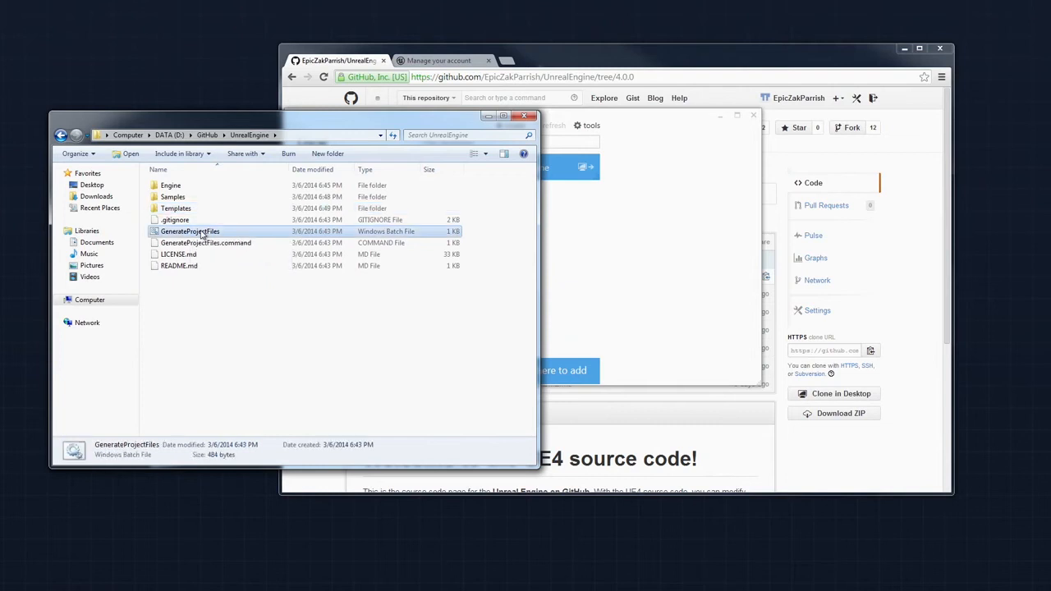
double_click(190, 231)
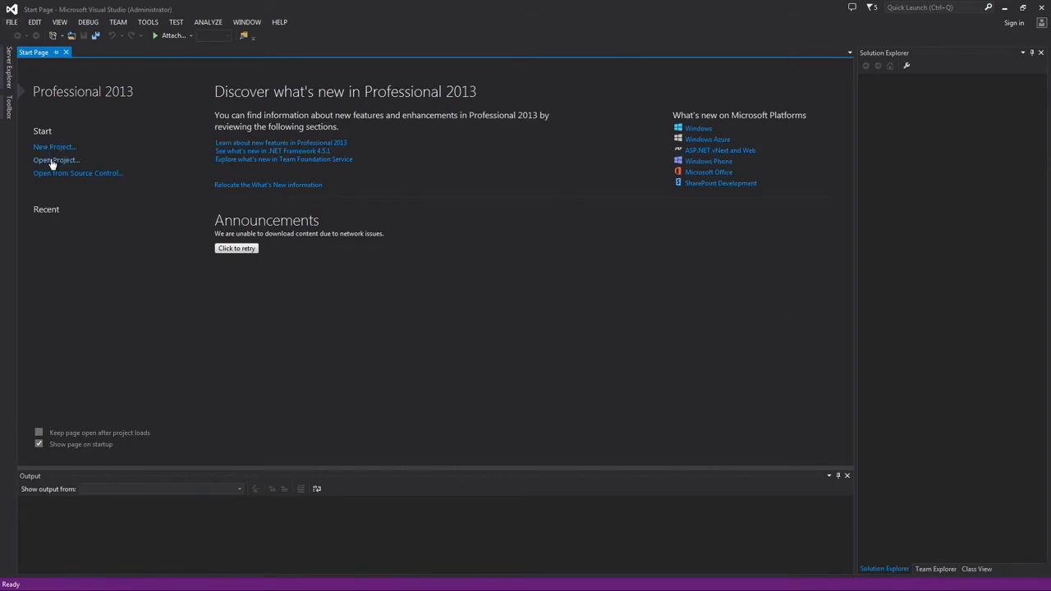
Step: Open a project from D:\GitHub and navigate into the UnrealEngine folder
left_click(60, 160)
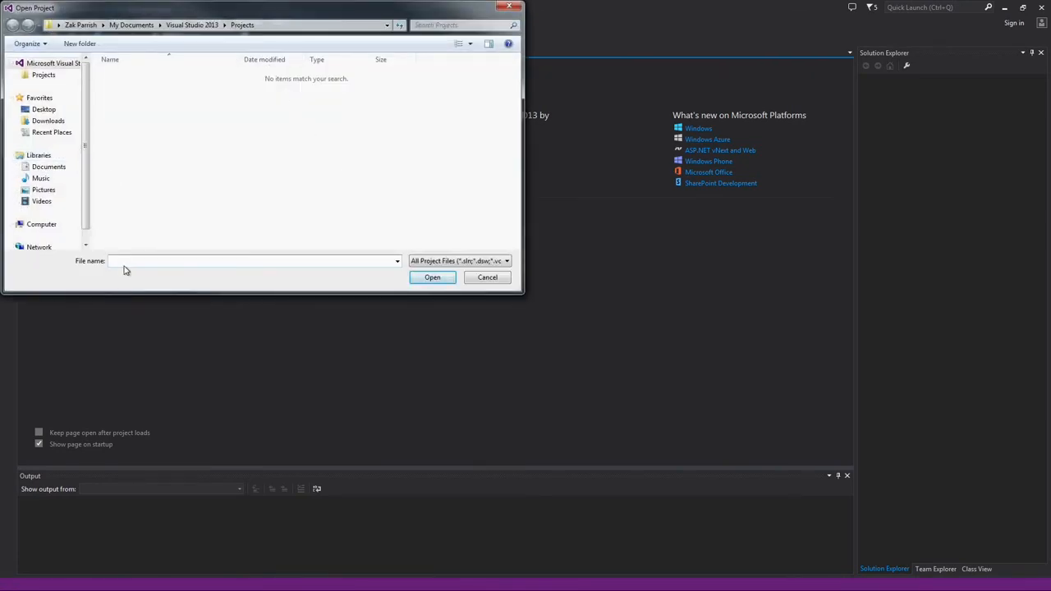
type("d:\\git")
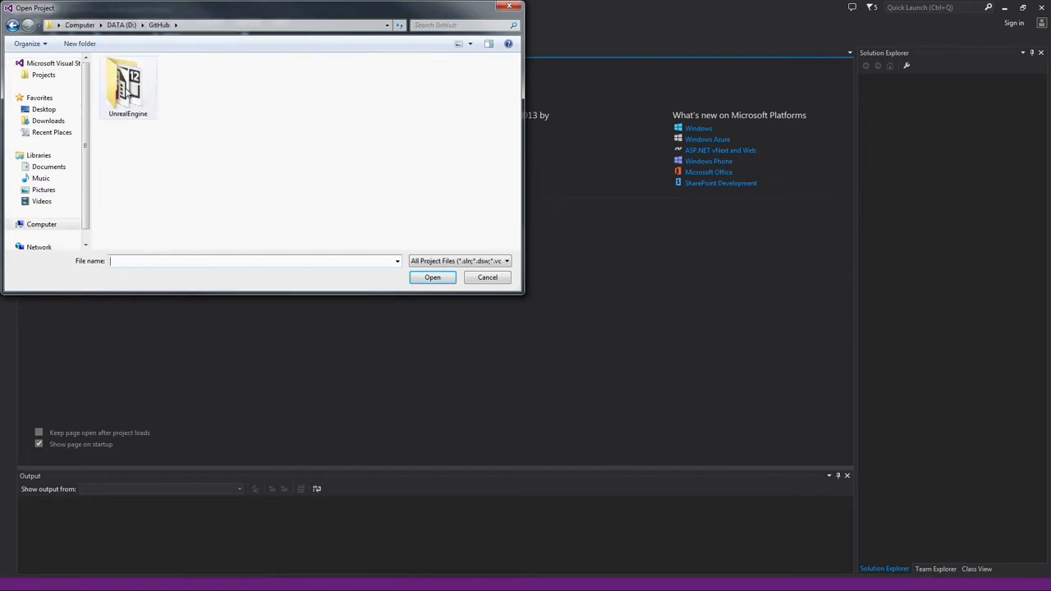
left_click(487, 276)
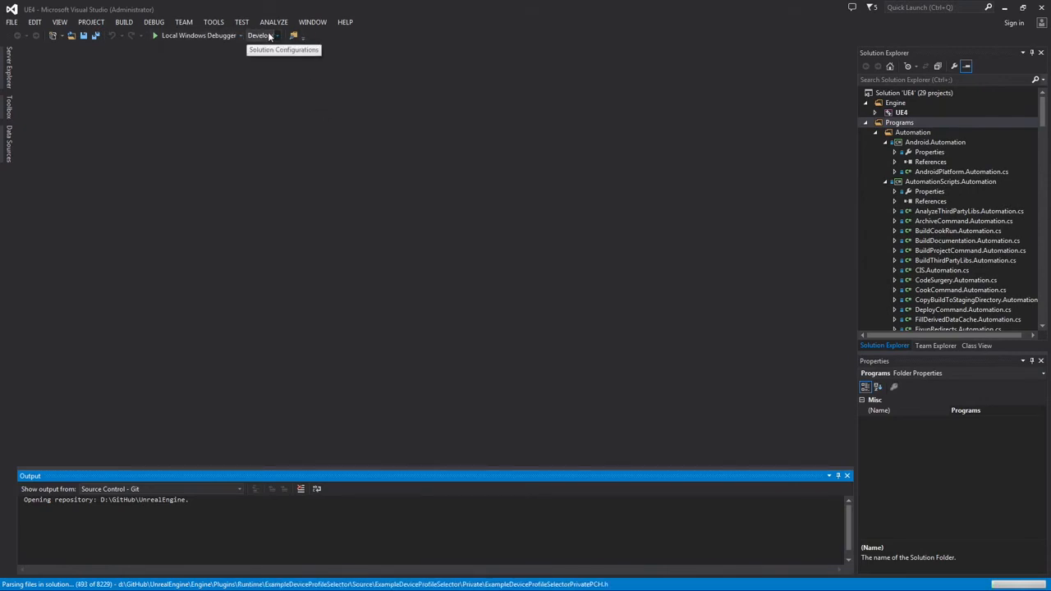
Step: Widen the Standard toolbar's Solution Configurations box to 200 and add the Solution Platforms selector
left_click(293, 35)
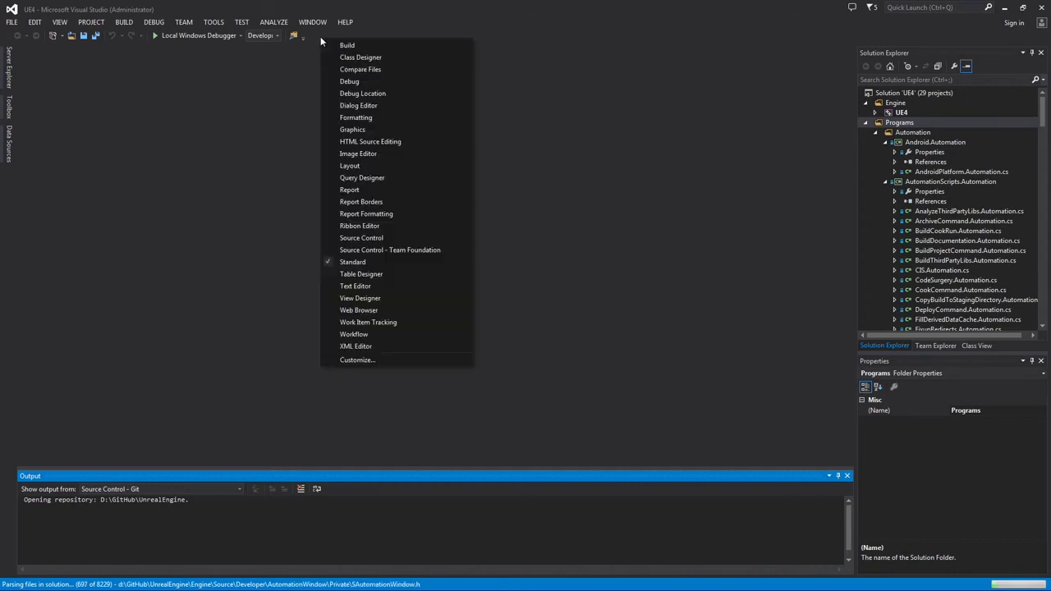
mouse_move(366, 346)
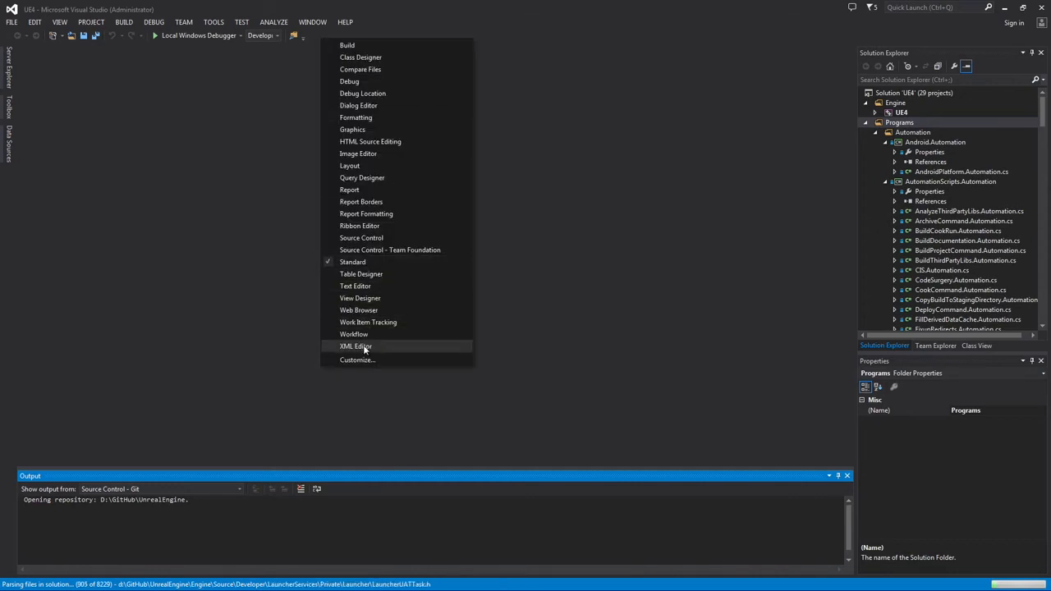
left_click(358, 360)
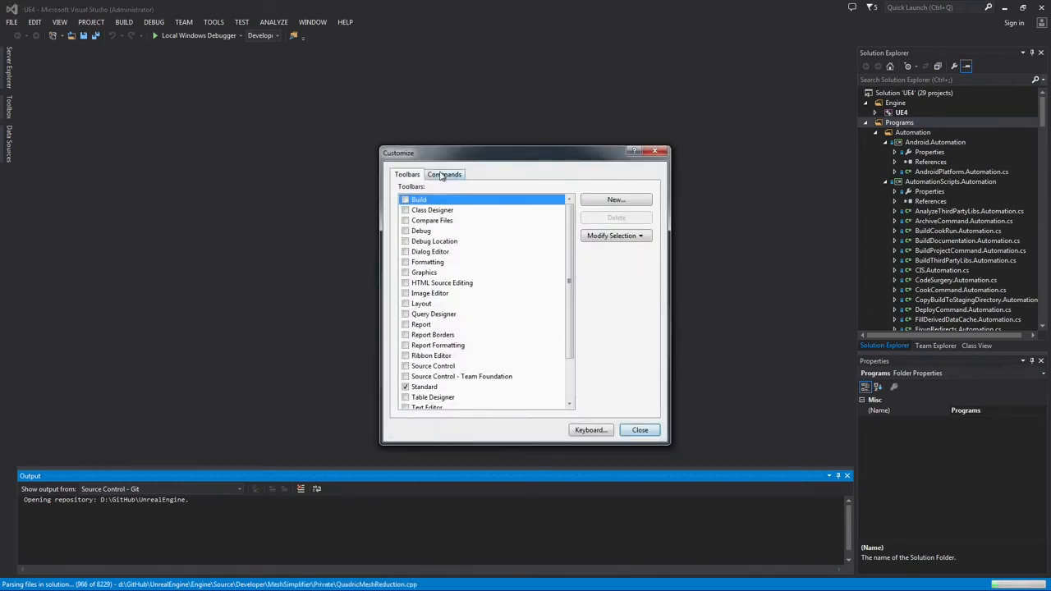
left_click(444, 174)
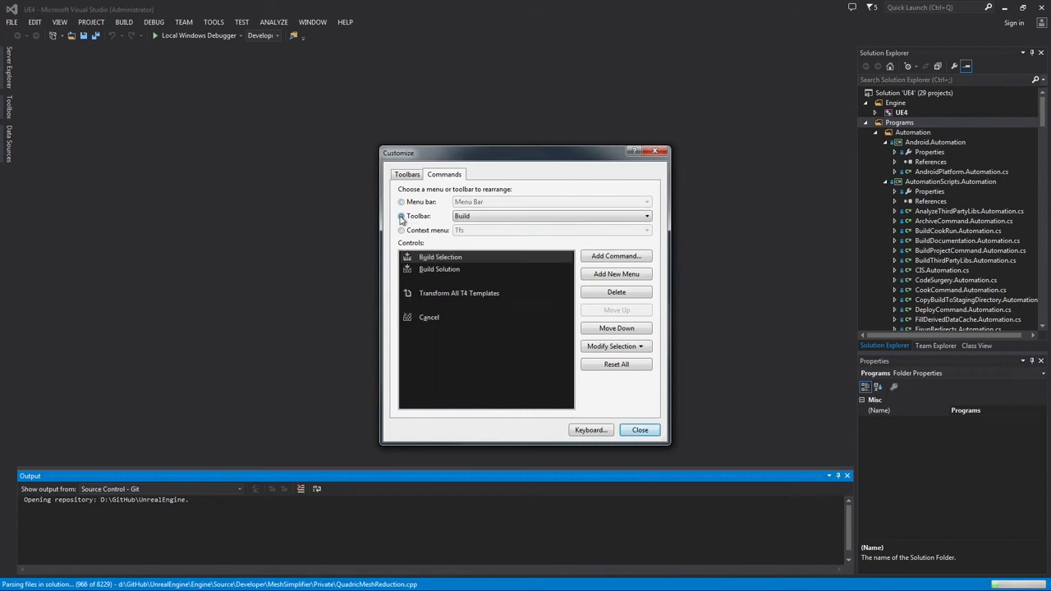
left_click(645, 216)
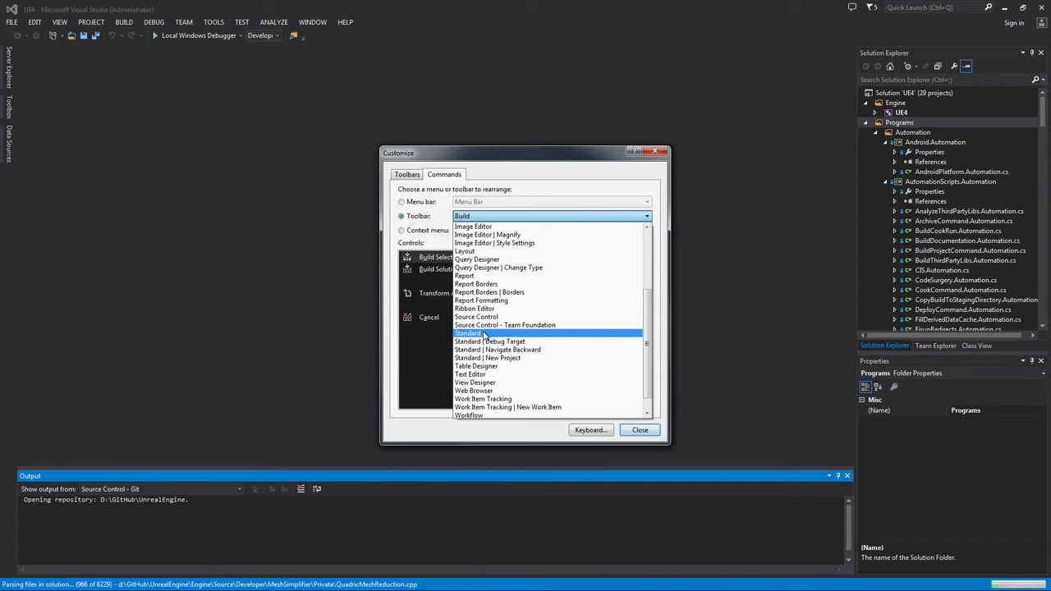
left_click(470, 333)
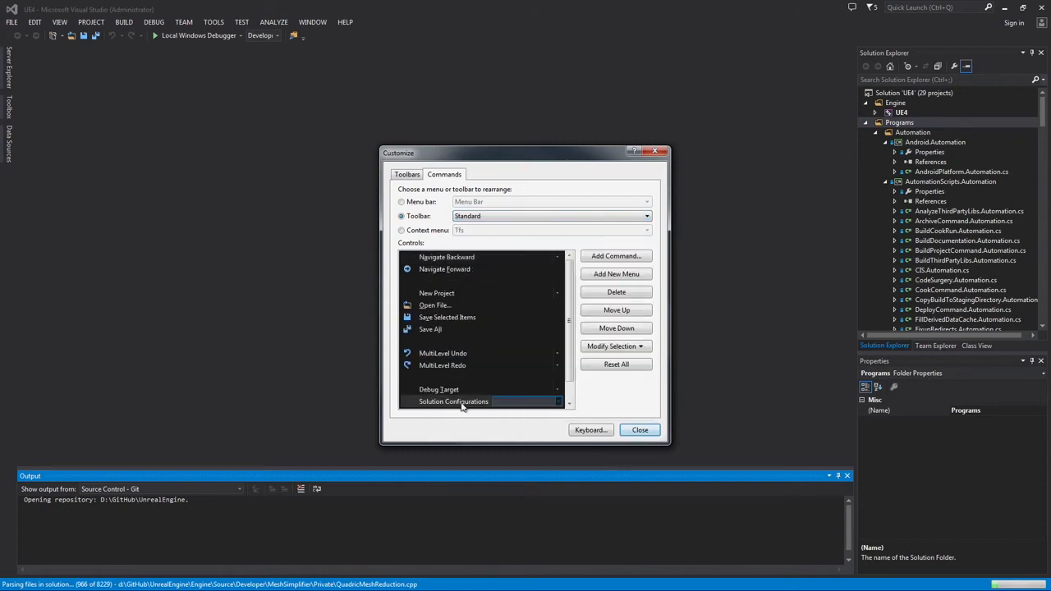
mouse_move(610, 347)
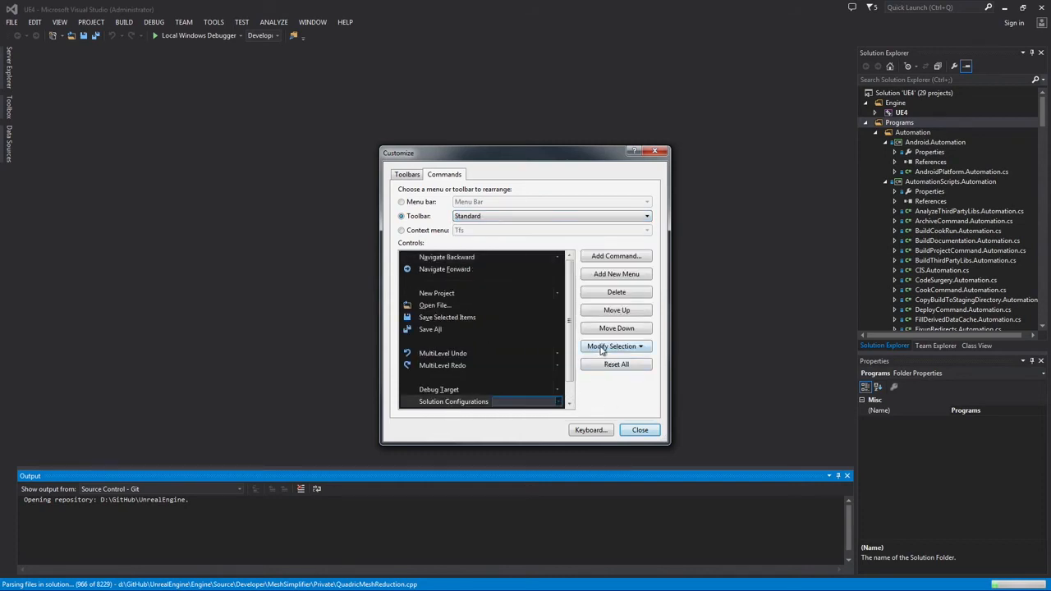
left_click(616, 347)
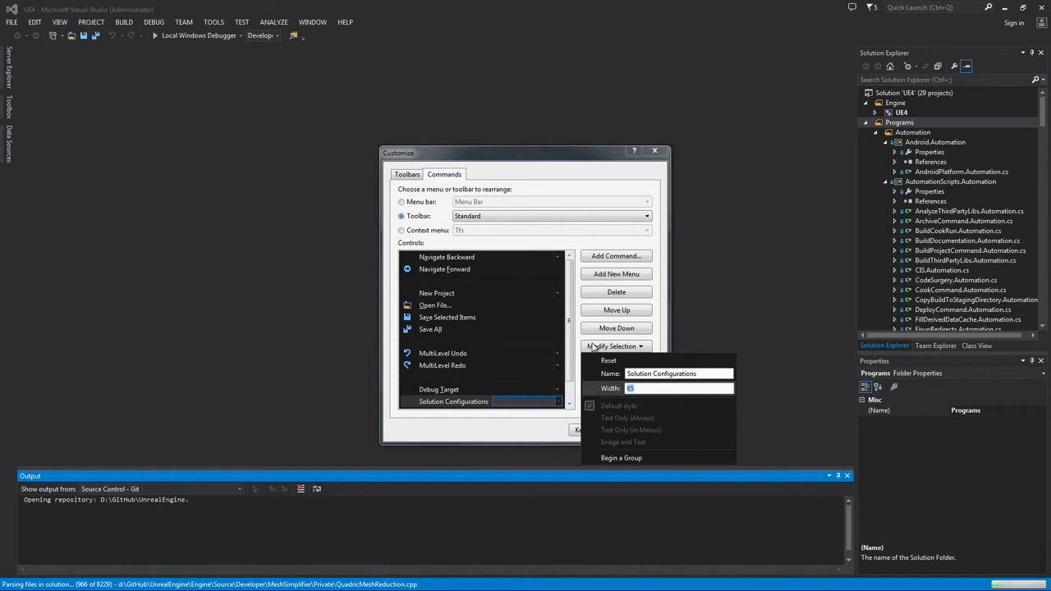
type("200")
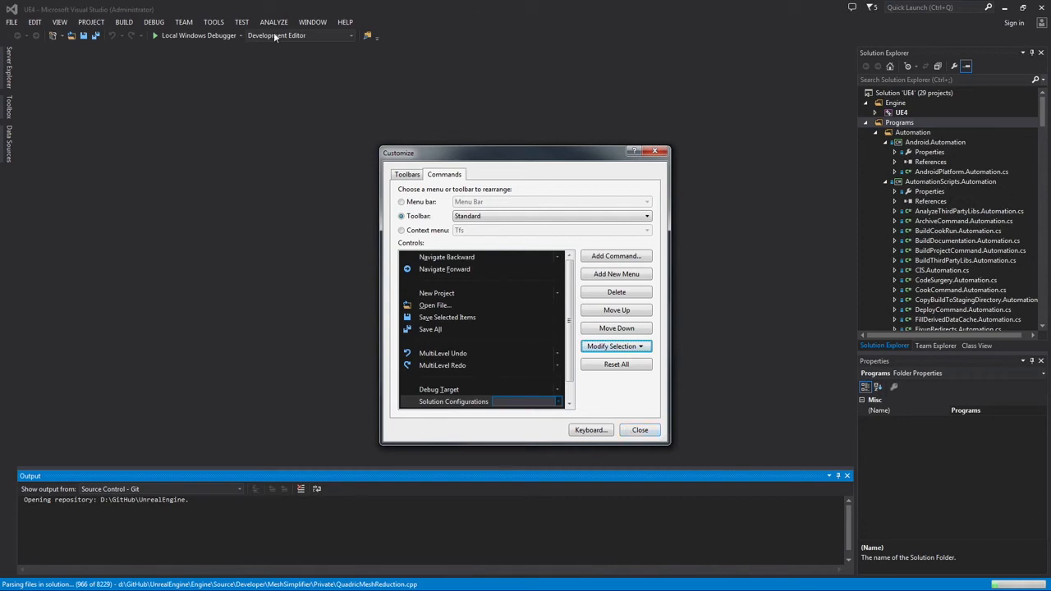
left_click(639, 430)
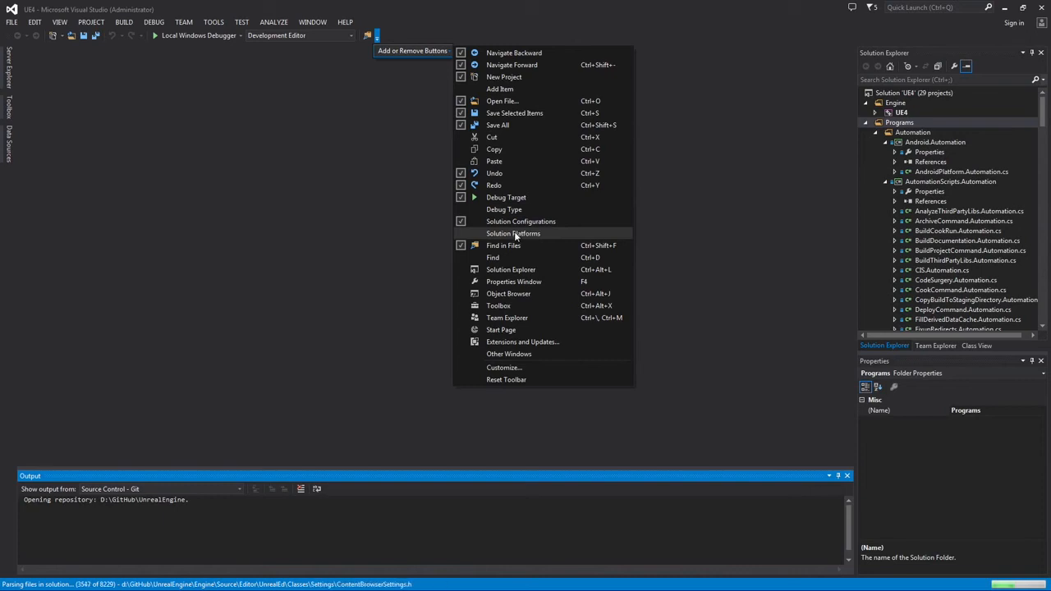
left_click(513, 233)
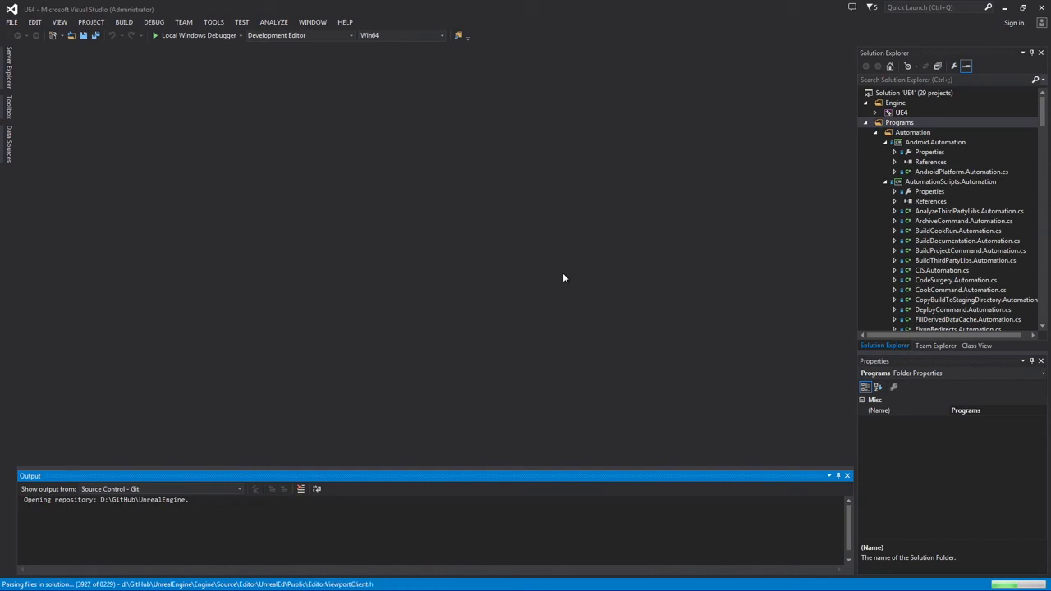
mouse_move(781, 175)
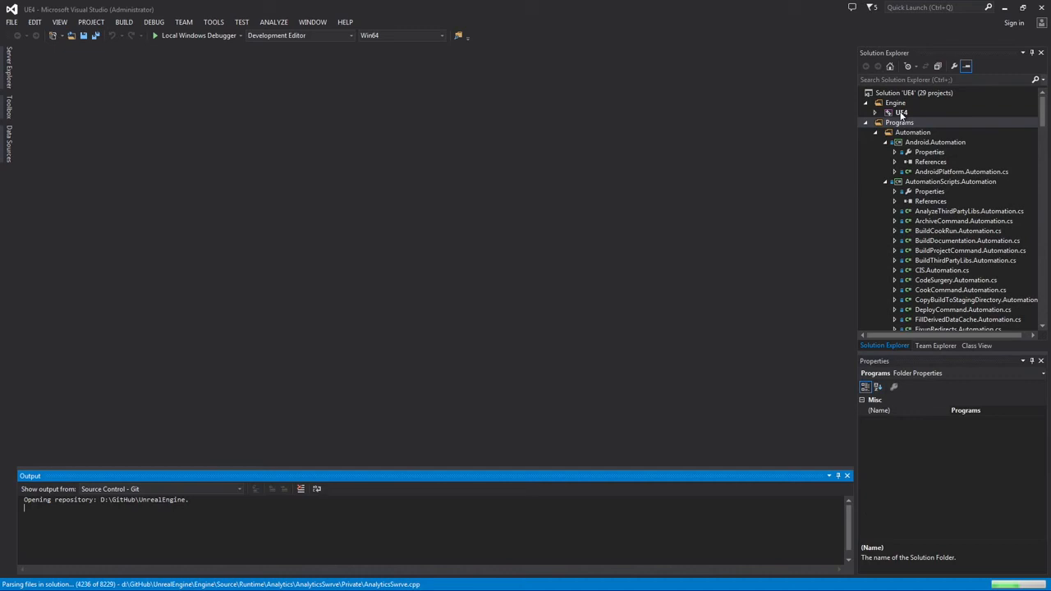
Step: Build the UE4 project from its Solution Explorer context menu
left_click(901, 112)
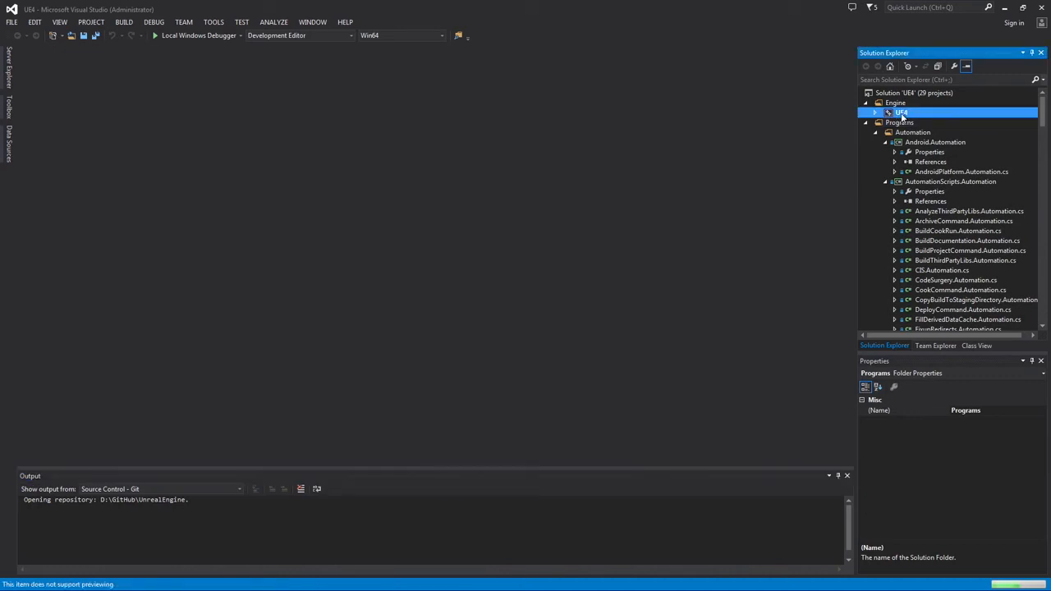
right_click(901, 112)
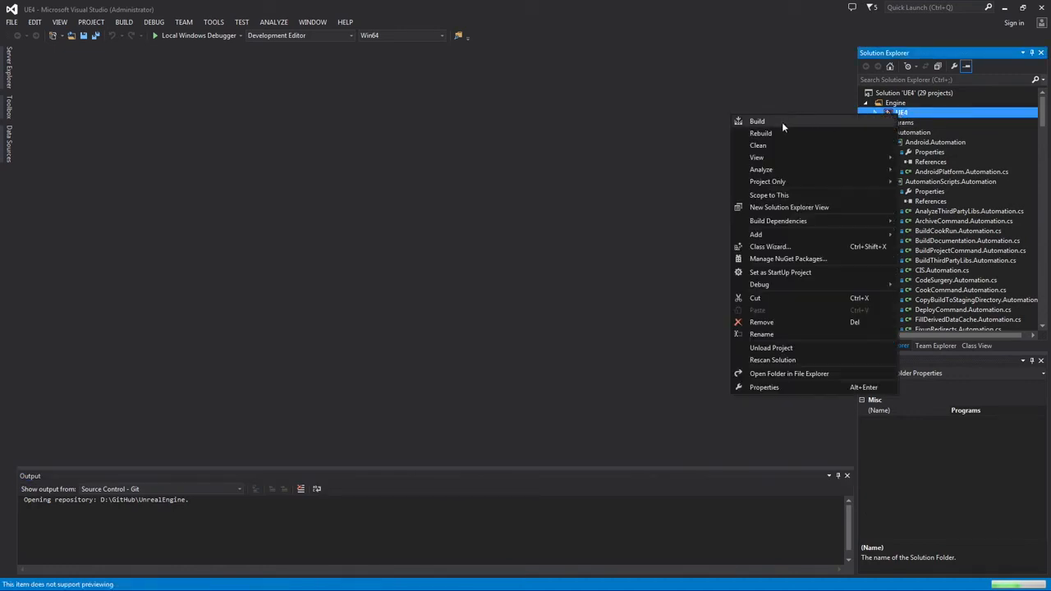
left_click(757, 121)
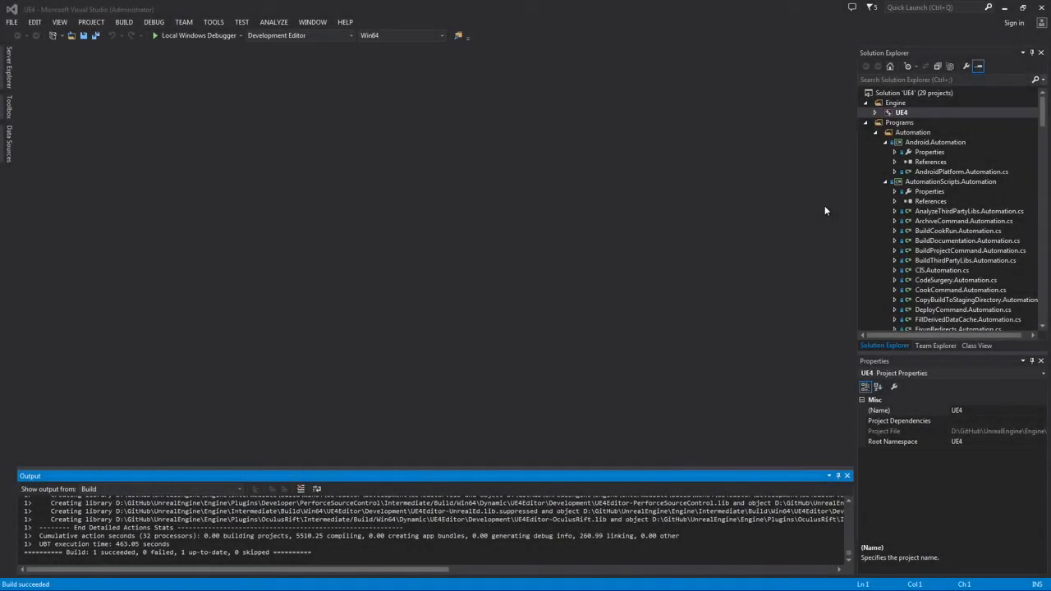
mouse_move(144, 540)
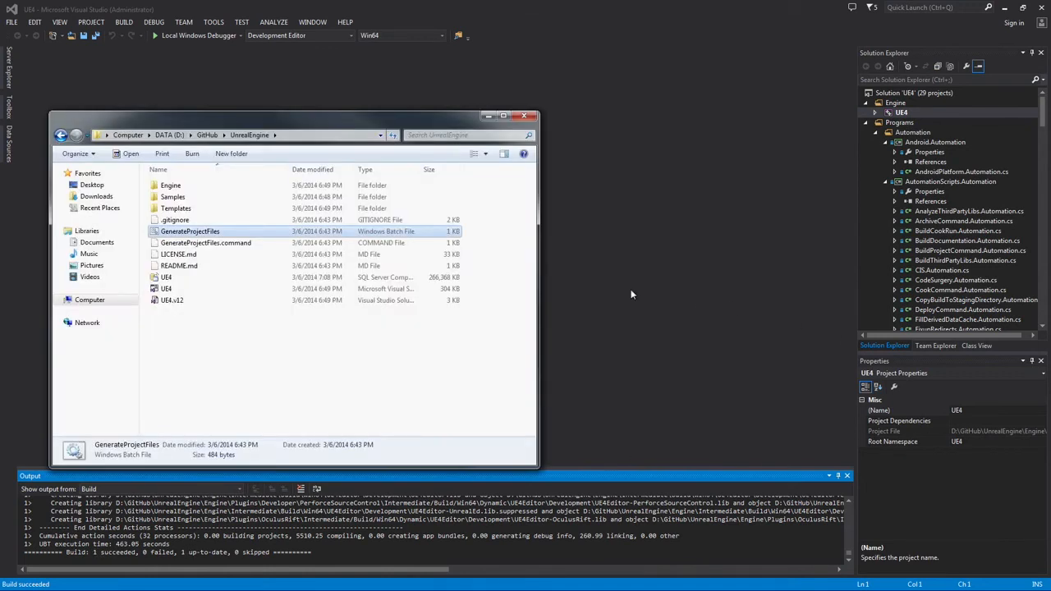
Step: Open the Engine folder, find UE4Editor in Binaries Win64, and launch it
left_click(170, 185)
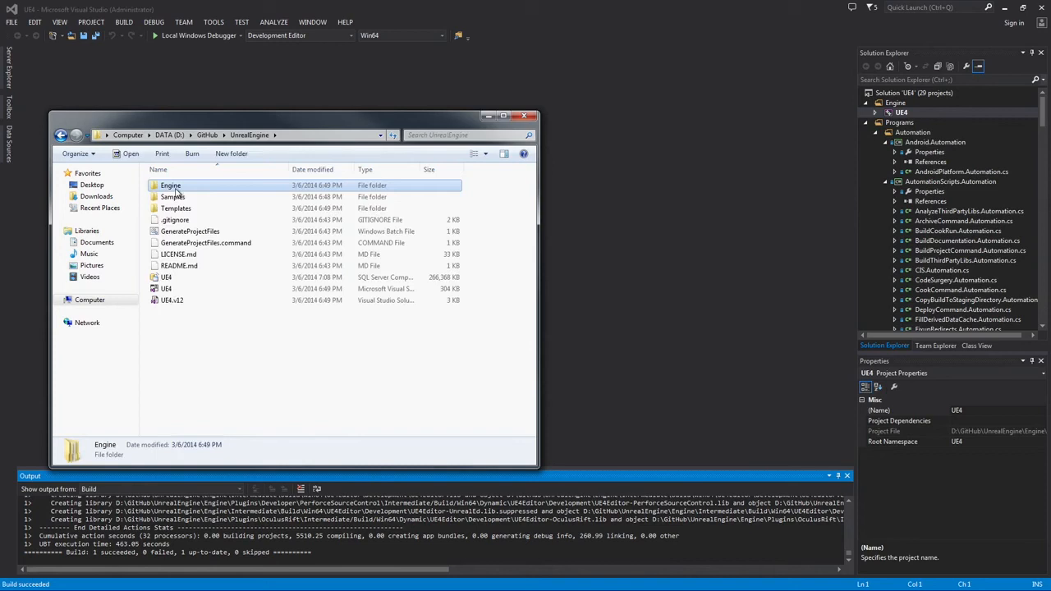
double_click(170, 185)
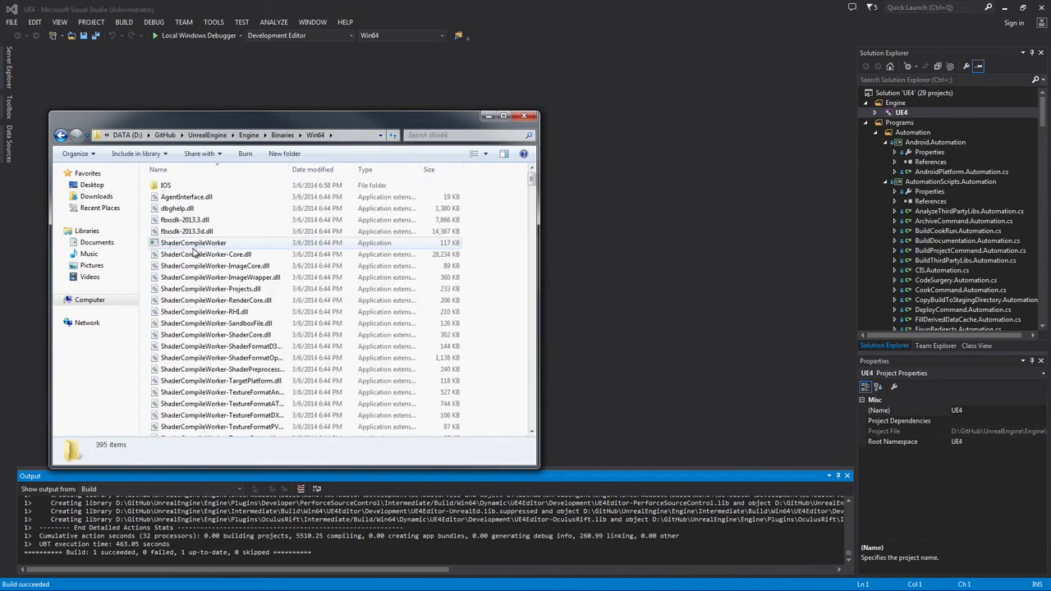
scroll("down", 3)
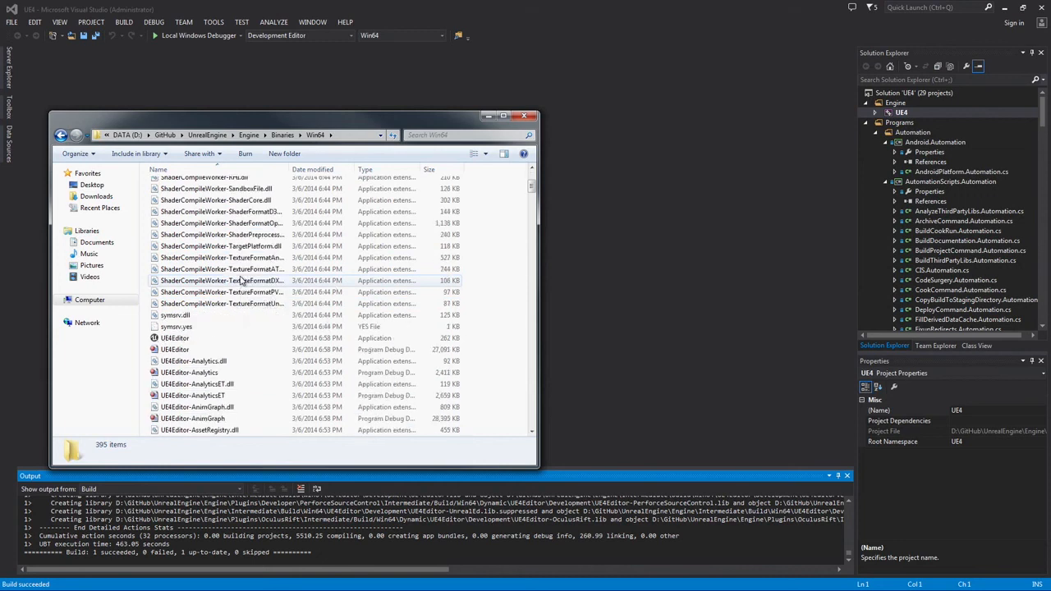
mouse_move(175, 339)
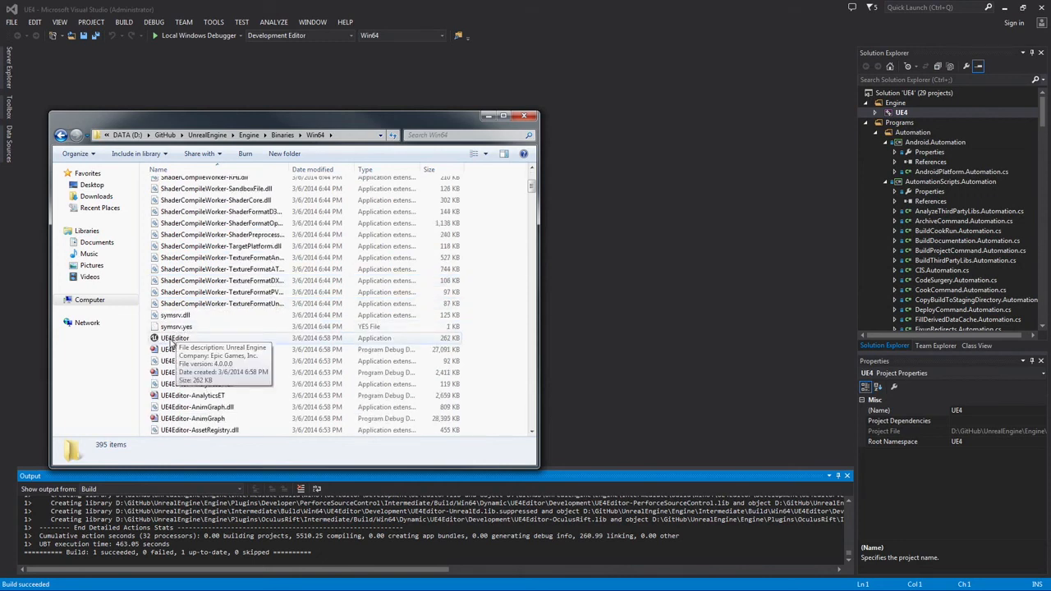
left_click(175, 337)
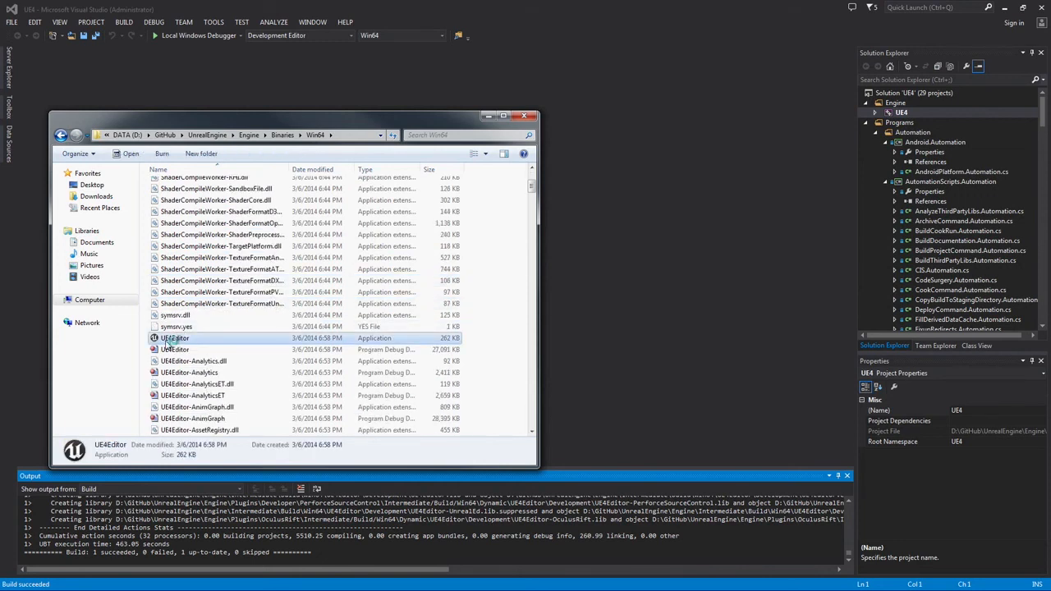
mouse_move(175, 339)
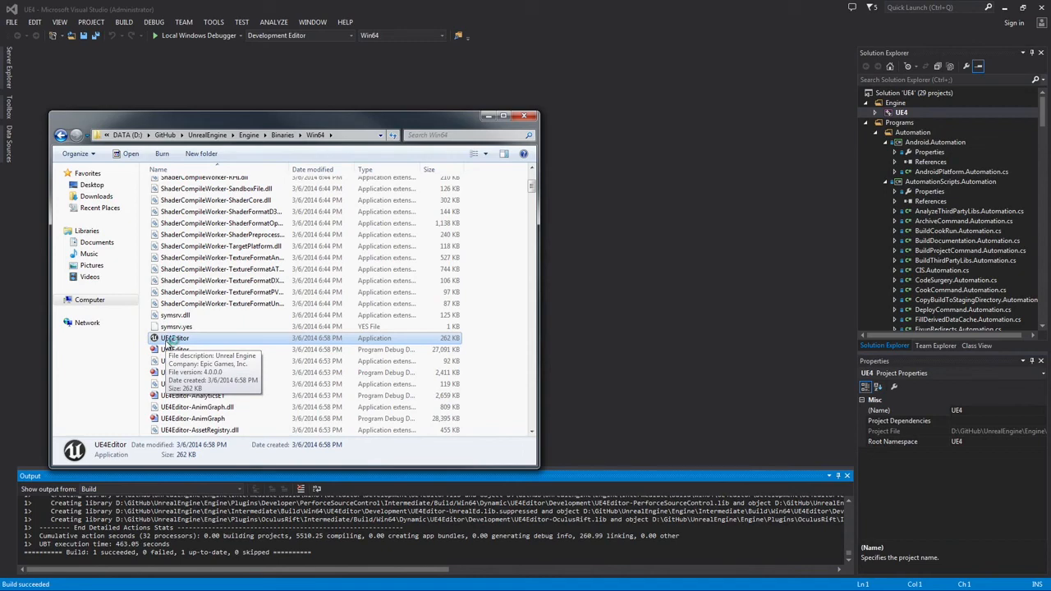
double_click(175, 337)
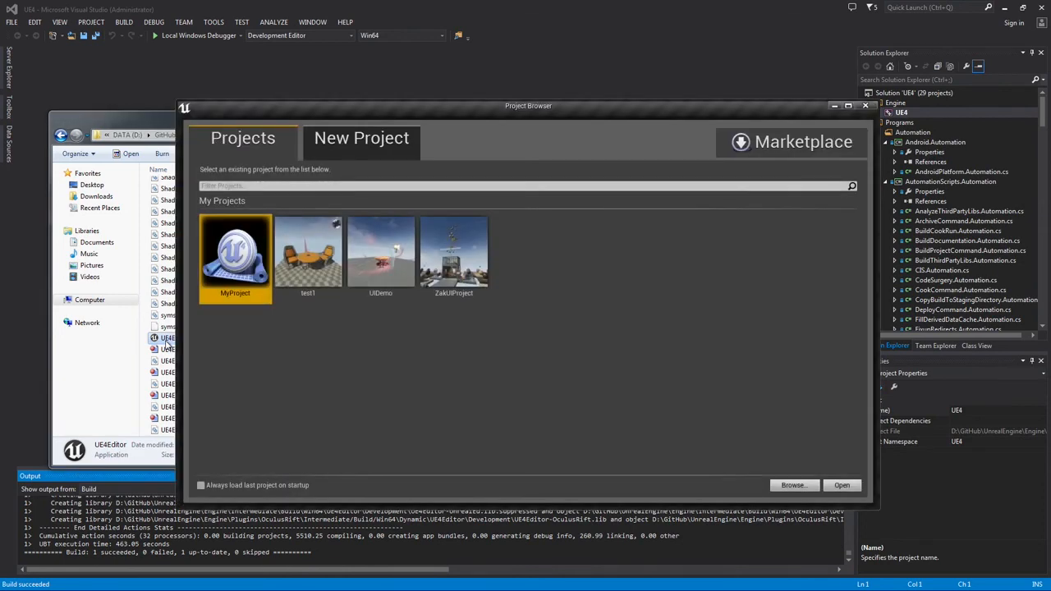
mouse_move(382, 136)
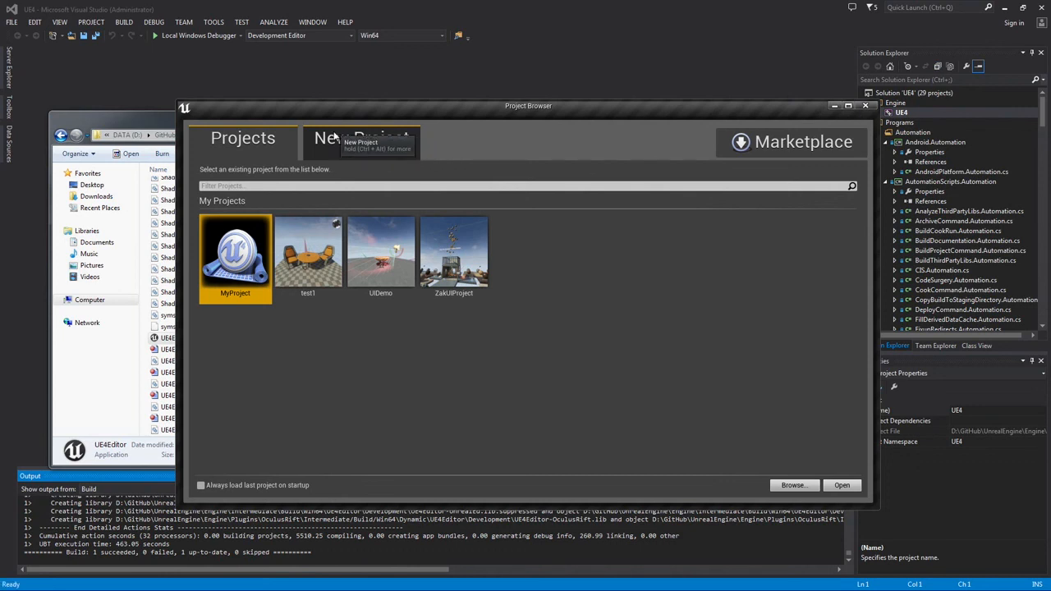
mouse_move(364, 140)
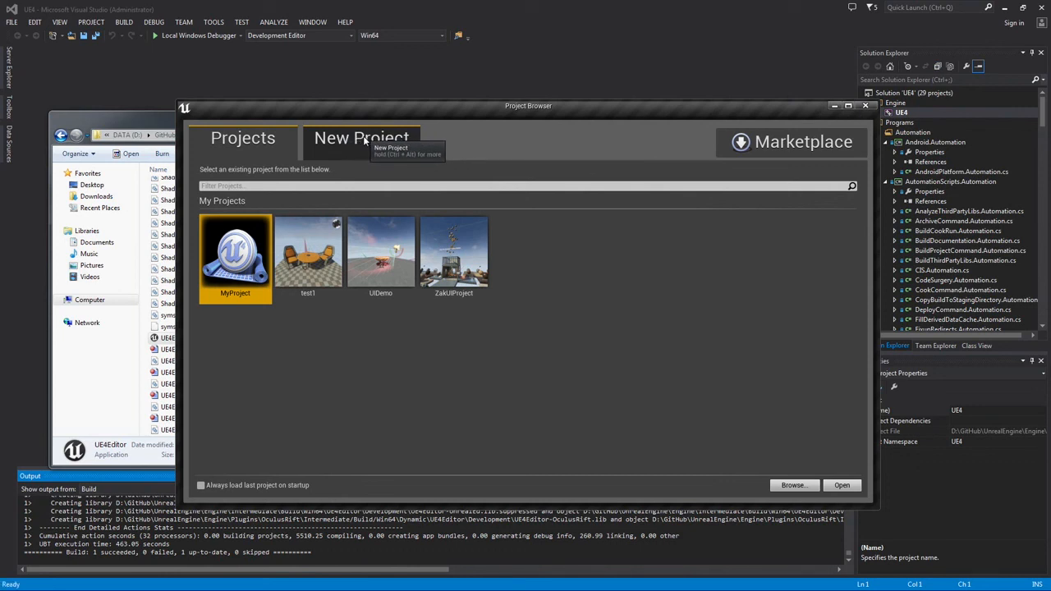
Step: Create a new Blank project named MyProject2 from the New Project tab
left_click(361, 137)
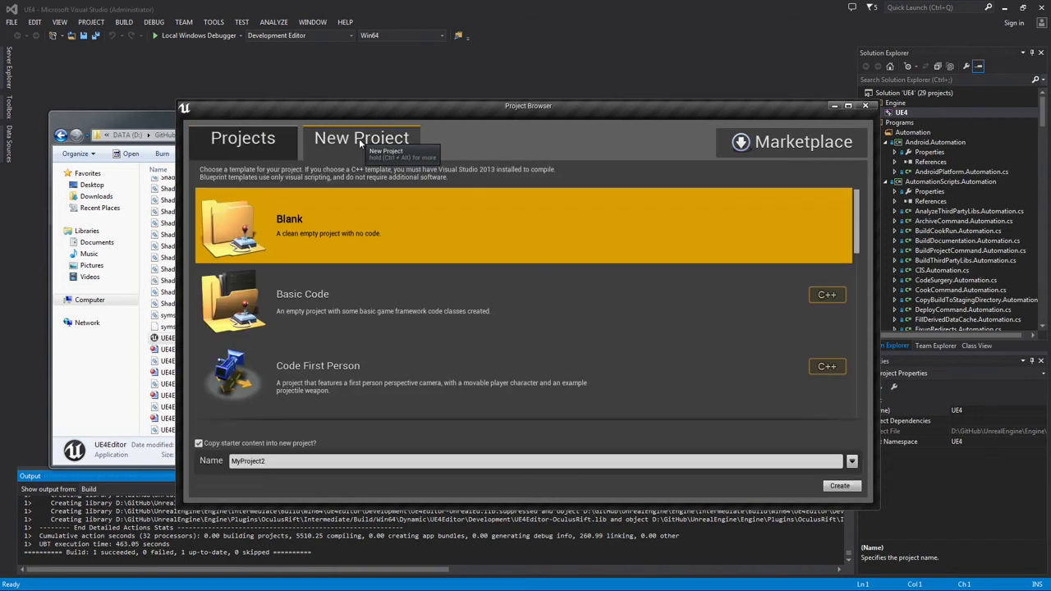
mouse_move(174, 461)
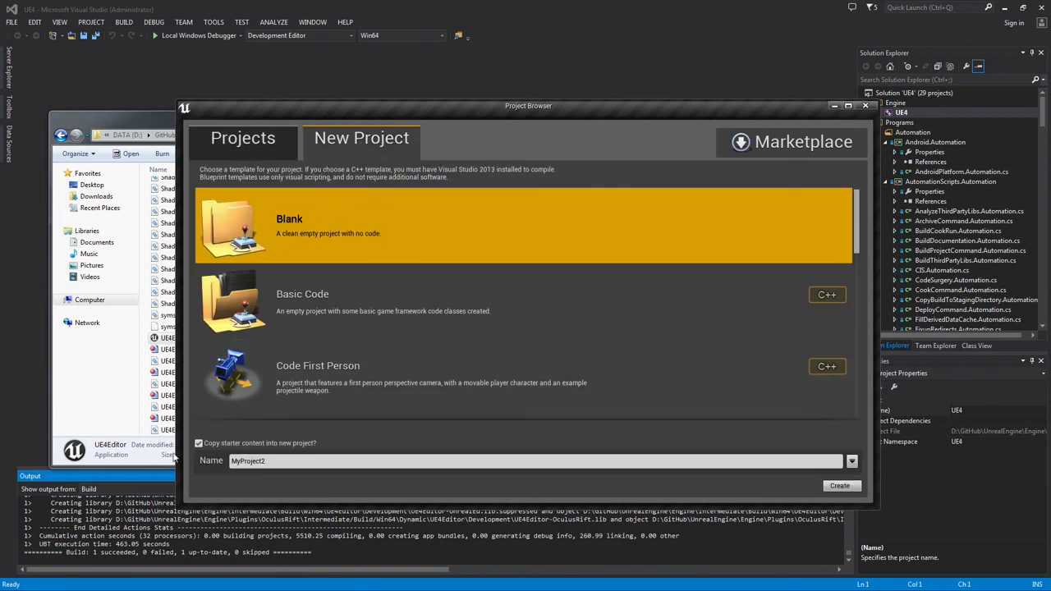
mouse_move(199, 443)
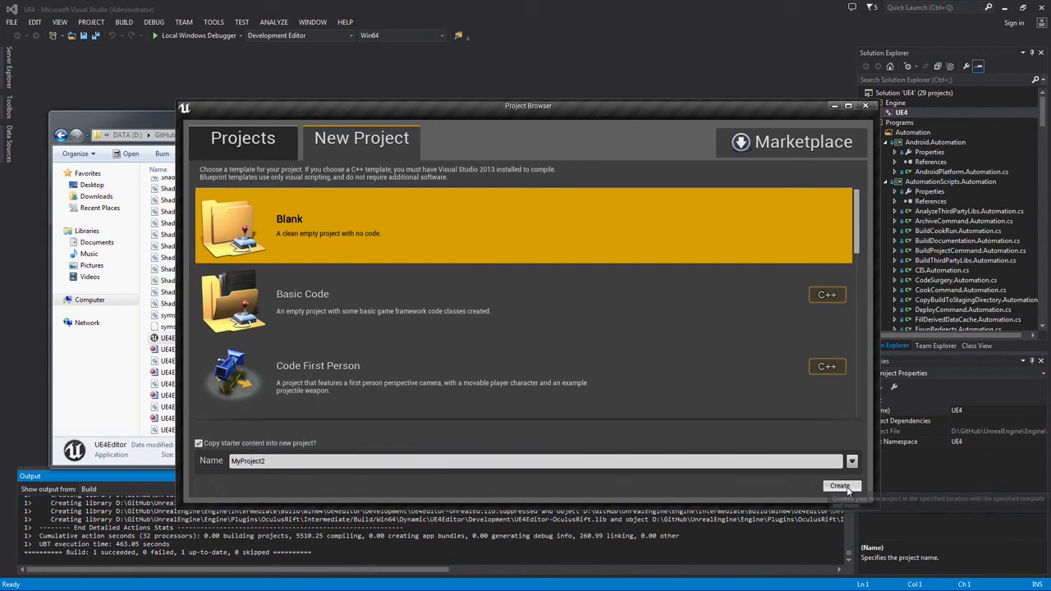
left_click(839, 486)
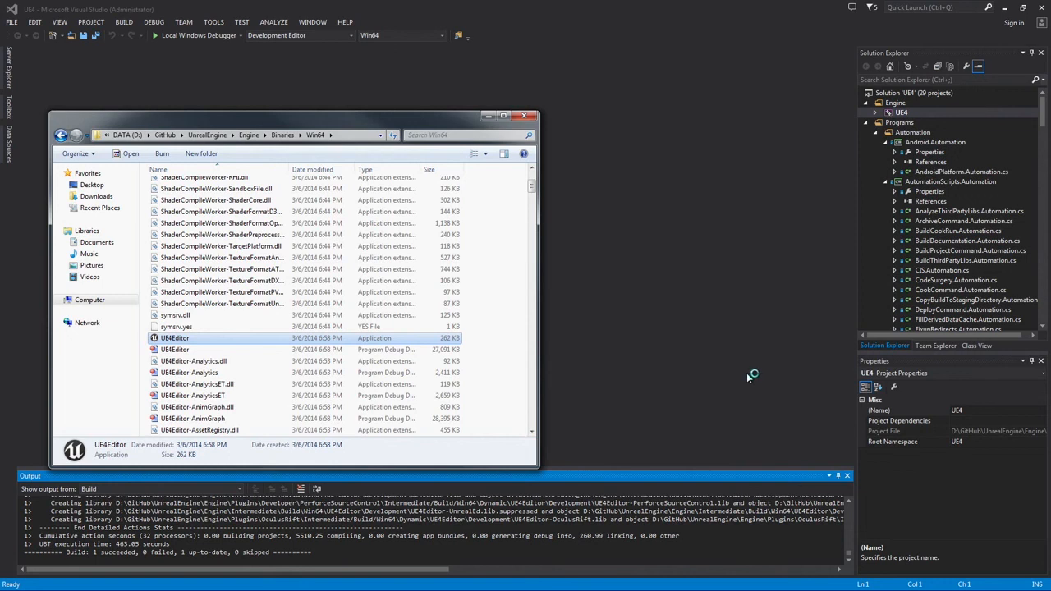
Step: Let MyProject2 load in the editor and close the Welcome Tutorial window
double_click(175, 337)
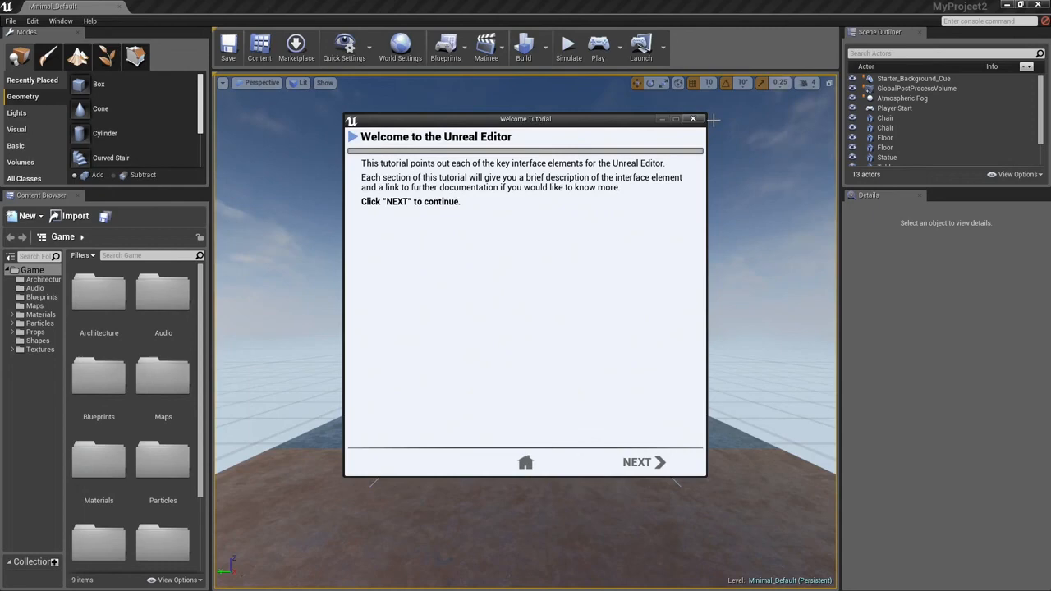
left_click(693, 118)
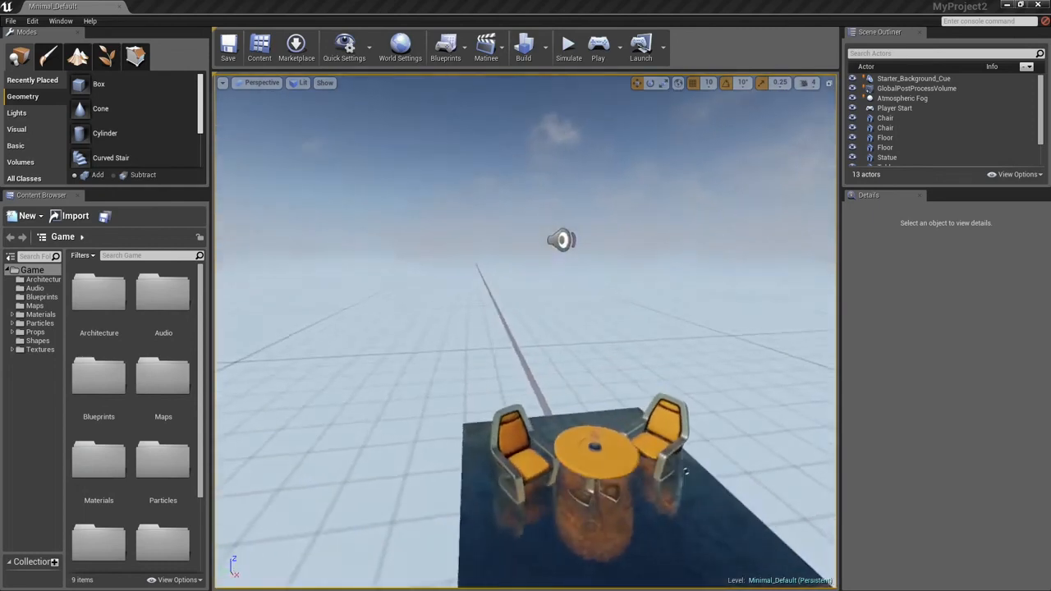